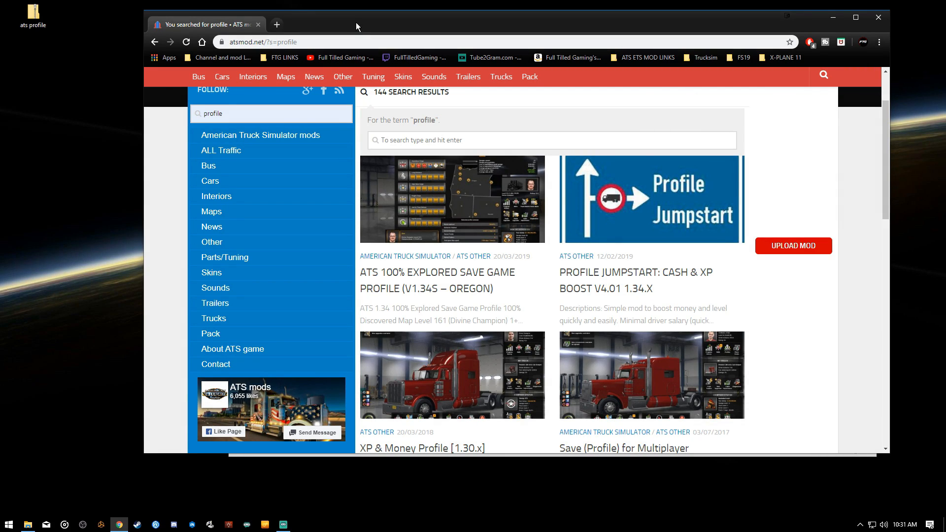
Focus the atsmod.net profile search field on the results page.
click(271, 113)
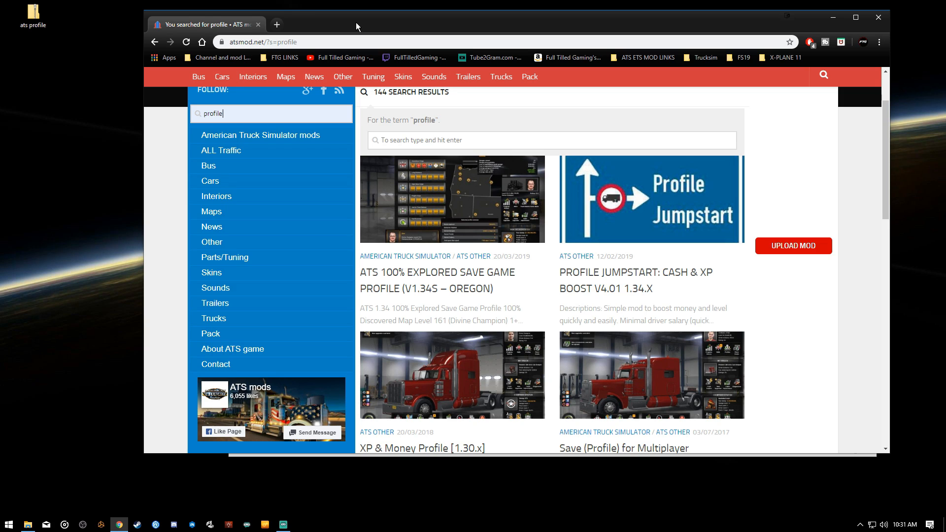
mouse_move(334, 47)
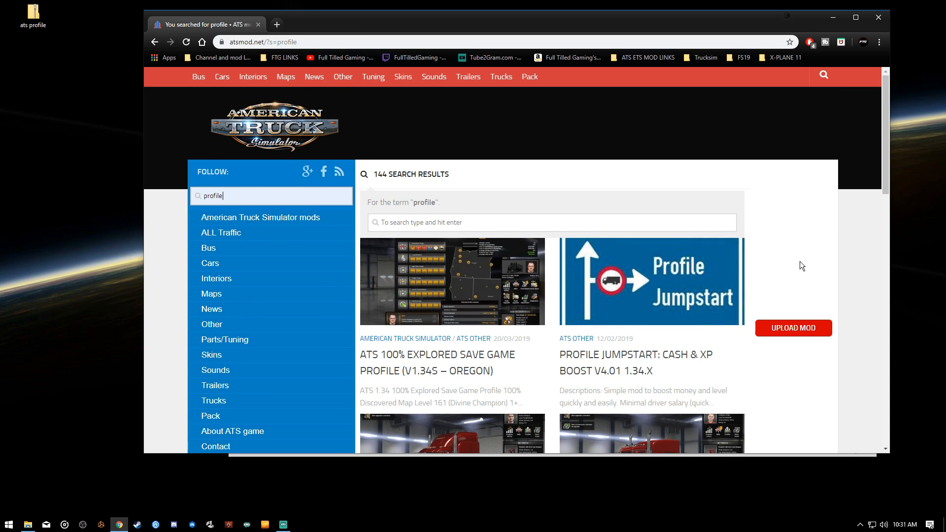
mouse_move(650, 216)
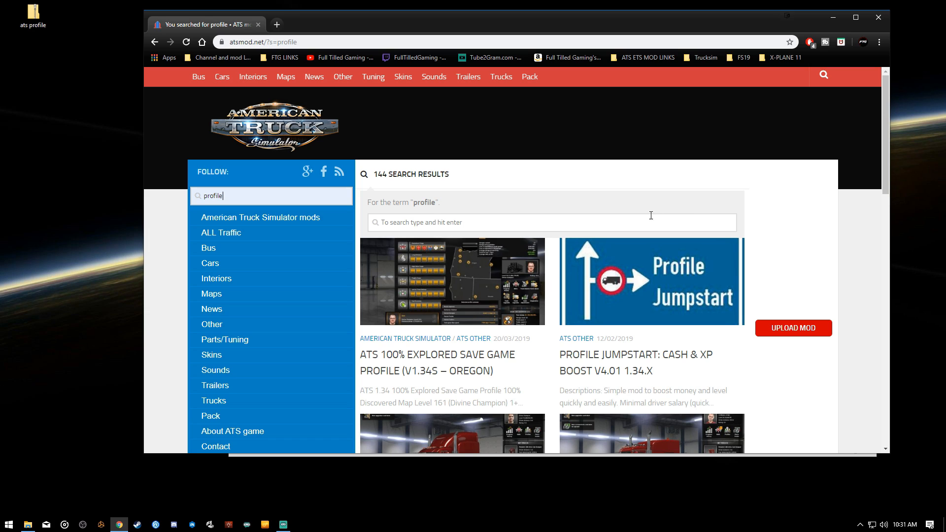
mouse_move(505, 185)
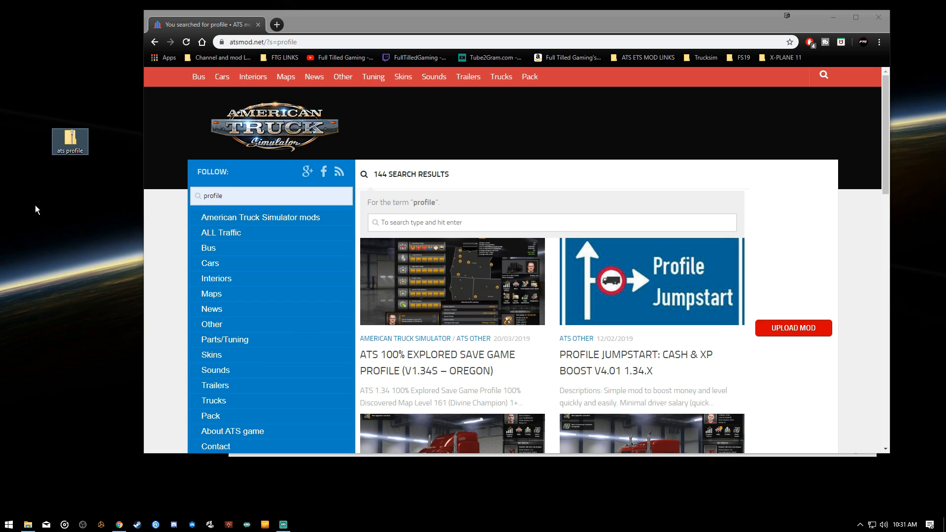
mouse_move(70, 138)
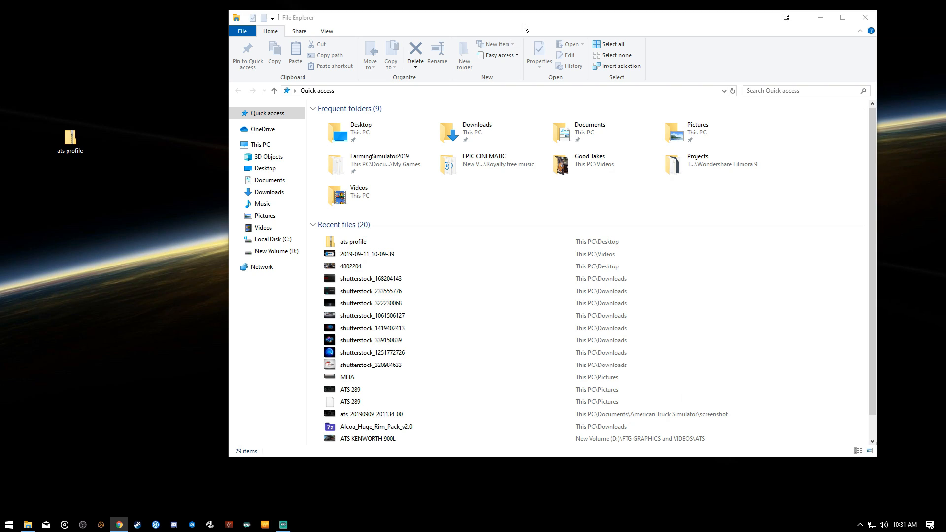
Navigate Documents > American Truck Simulator > profiles, which holds folder 4154532e4c54.
click(270, 185)
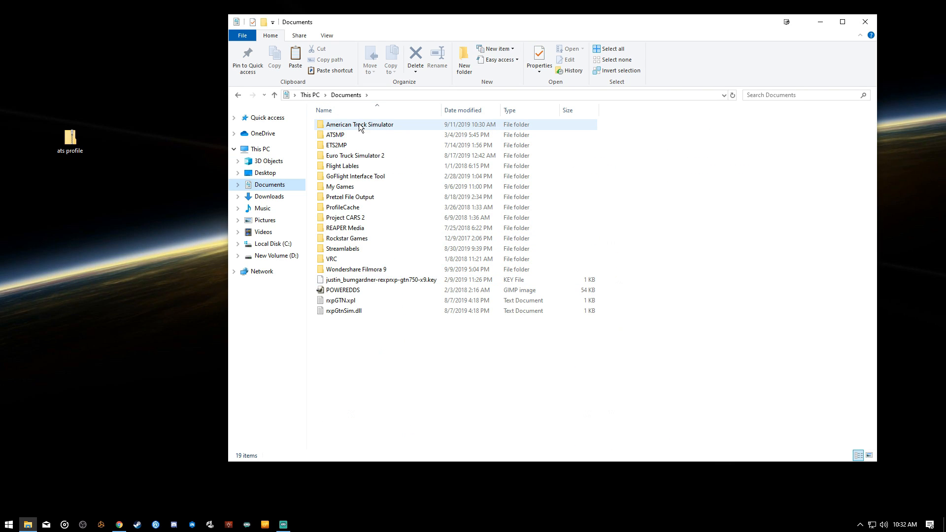
double_click(361, 124)
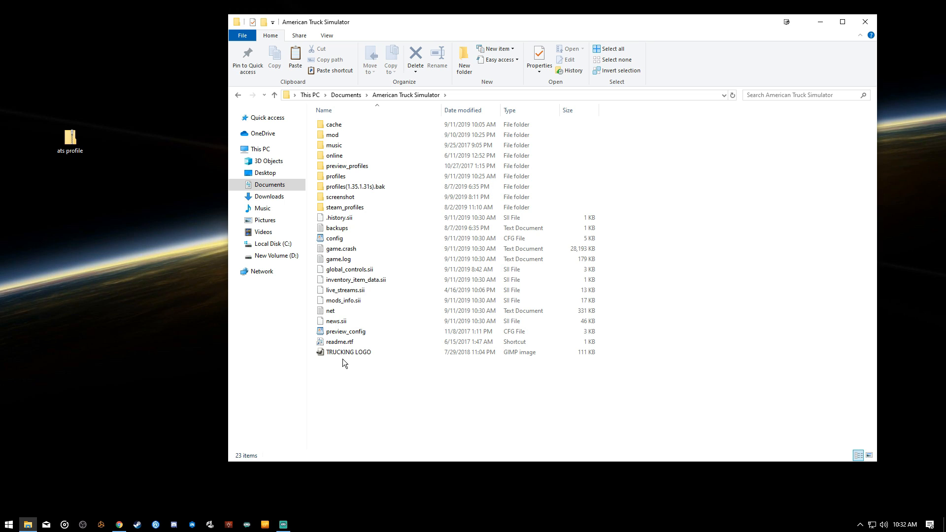
mouse_move(415, 249)
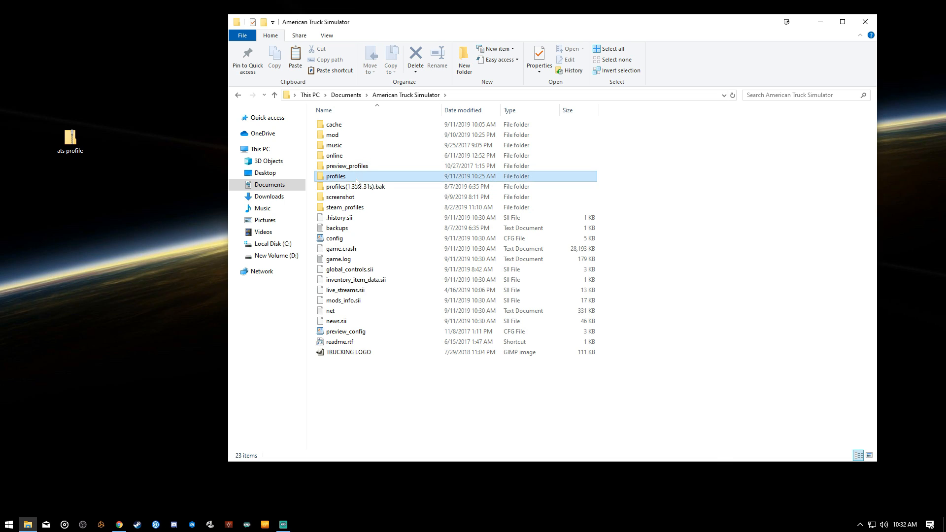
double_click(335, 176)
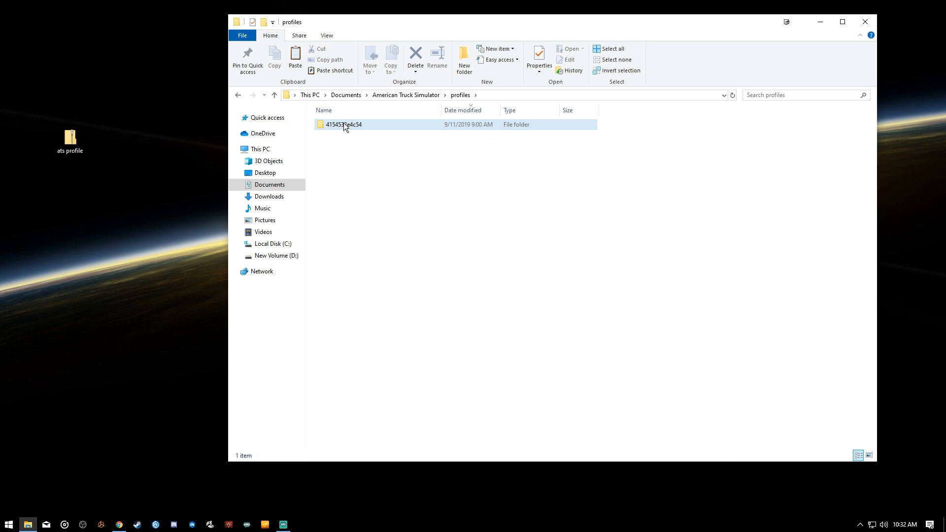
mouse_move(343, 124)
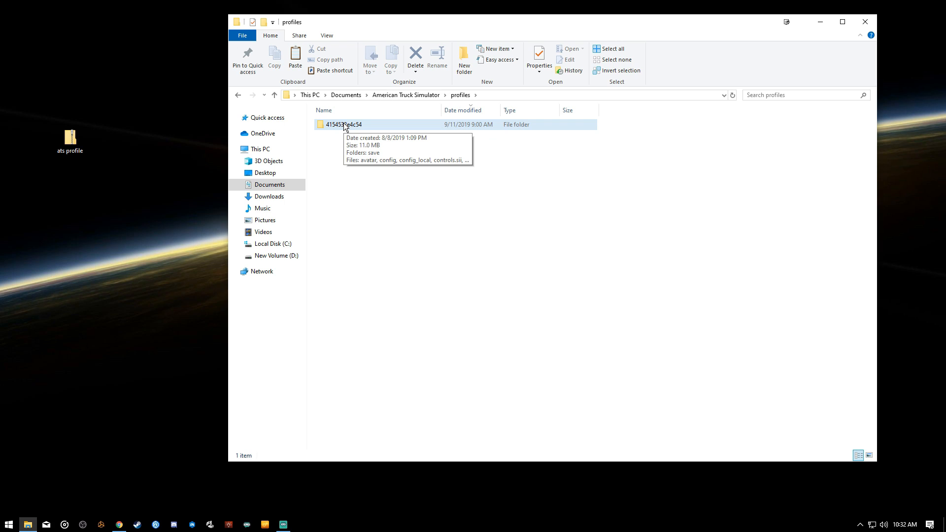
mouse_move(336, 136)
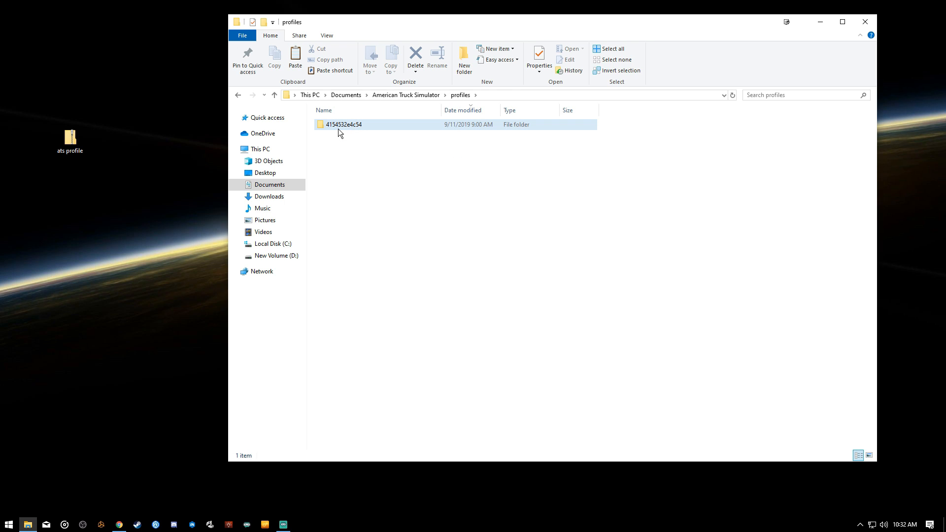
Look inside the existing 4154532e4c54 profile folder and select its contents.
double_click(344, 124)
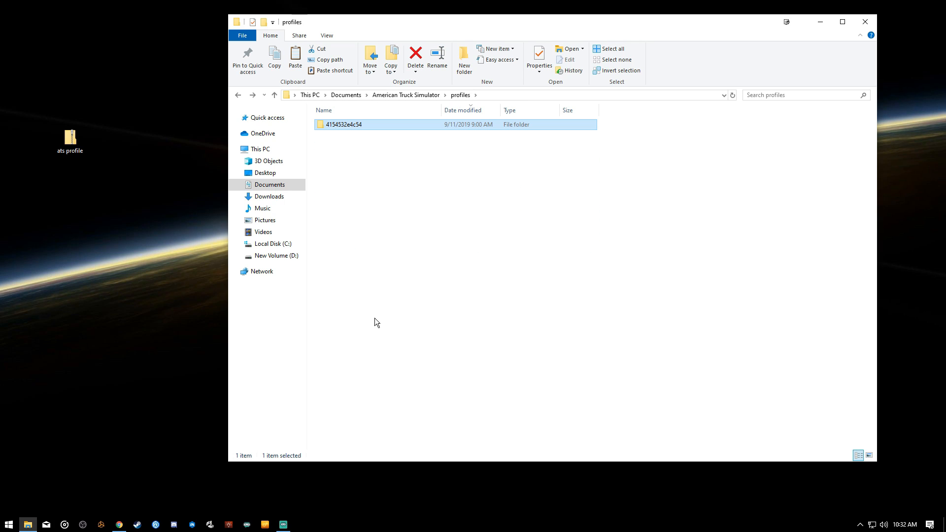
click(70, 137)
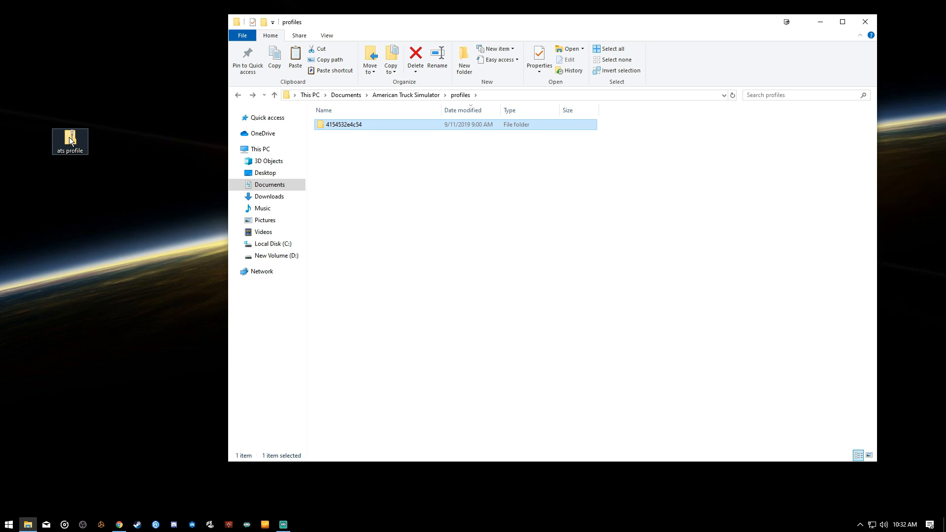
drag(70, 141, 434, 251)
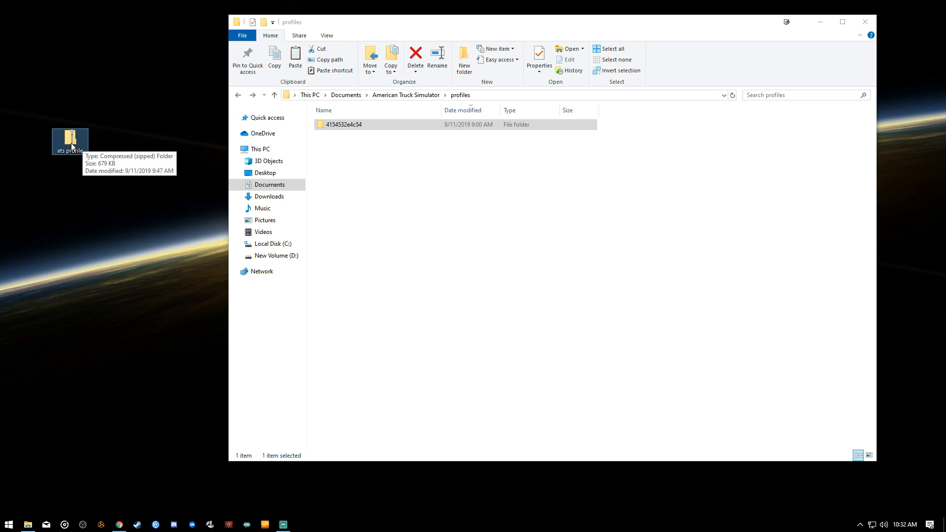
Browse the downloaded ats profile zip down to the 42656e profile folder.
double_click(69, 137)
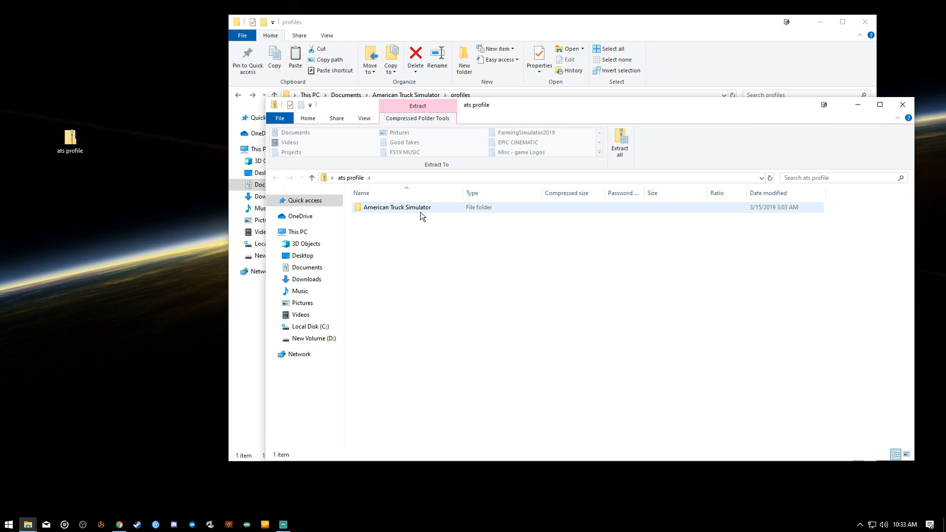
double_click(397, 207)
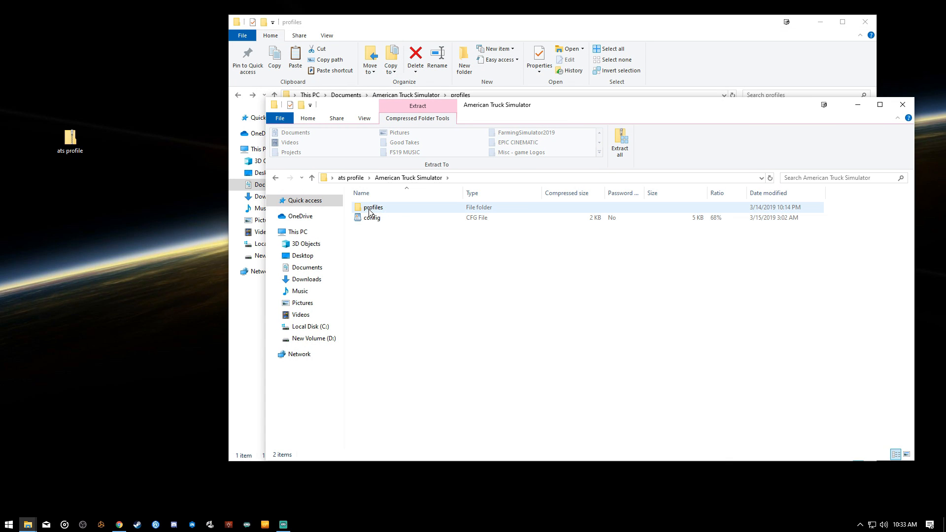
double_click(373, 207)
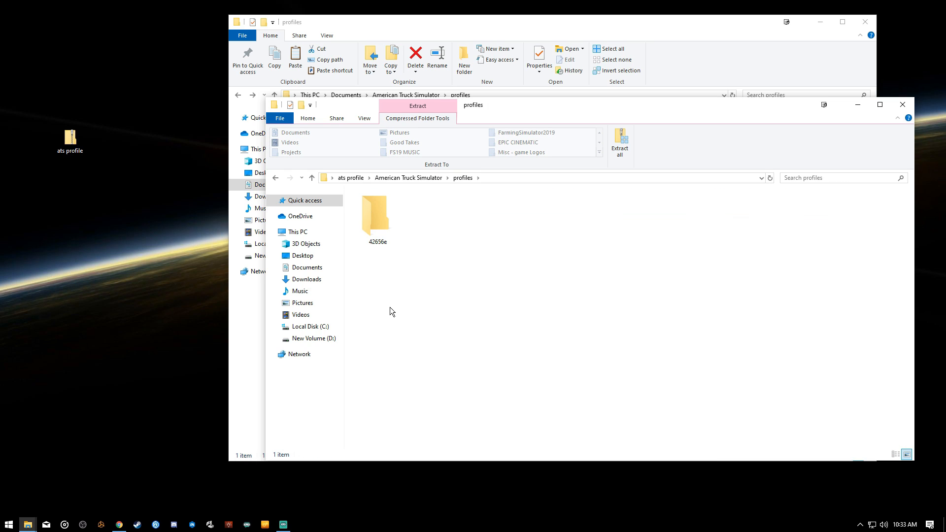
double_click(375, 212)
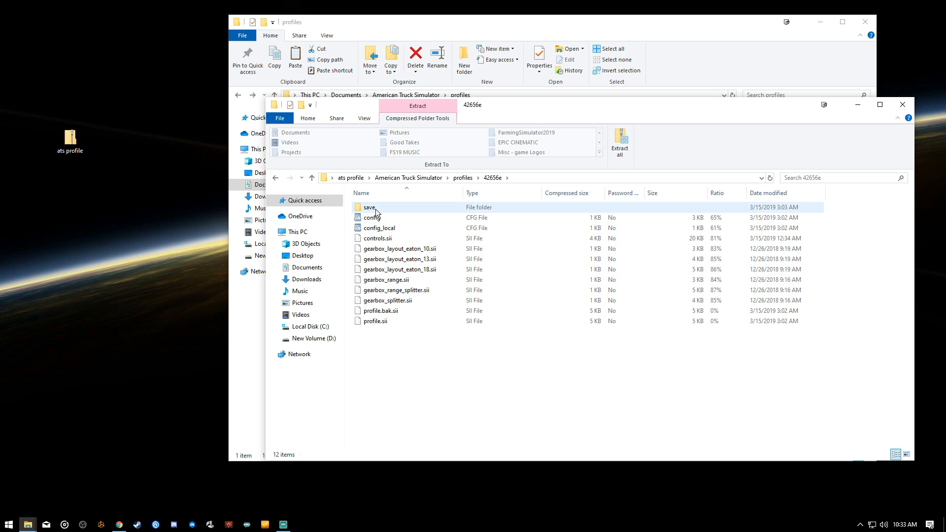
Drag folder 42656e from the archive's profiles folder onto the desktop.
click(382, 349)
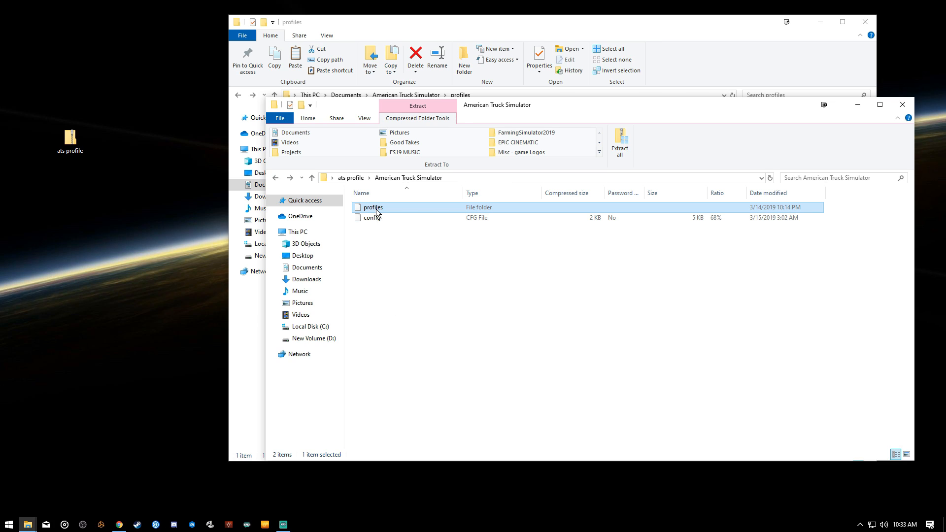
double_click(373, 206)
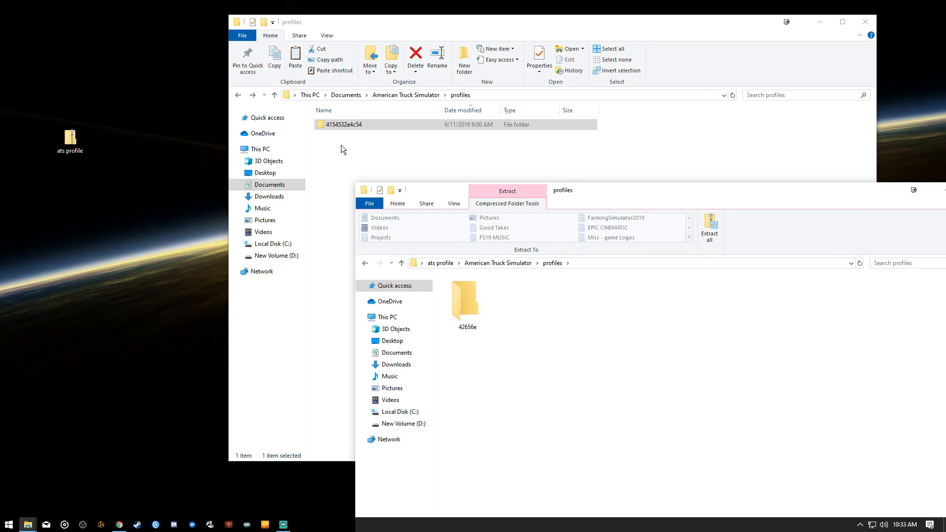
mouse_move(401, 142)
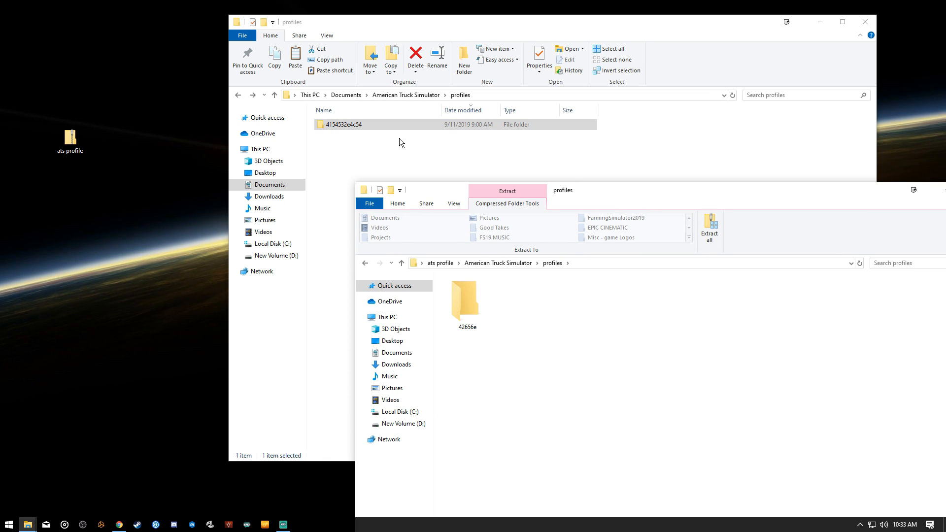
click(466, 299)
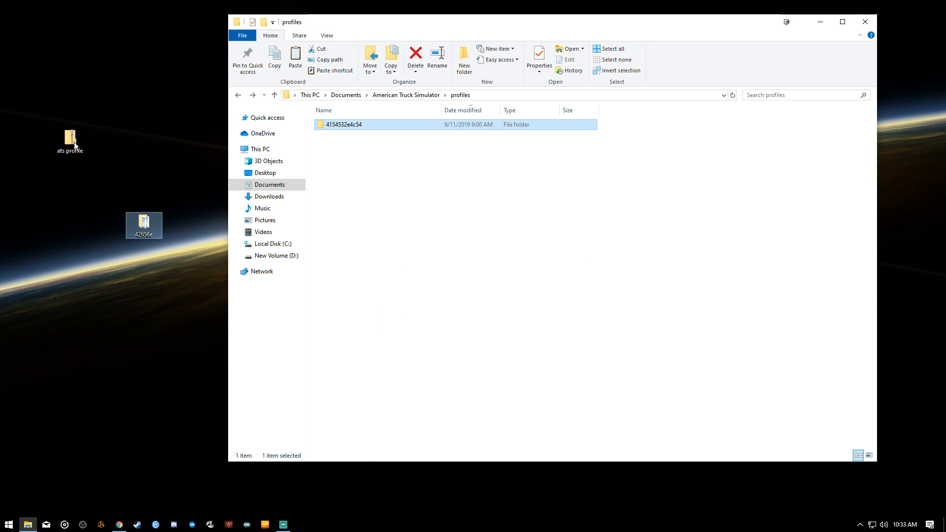
drag(71, 136, 34, 16)
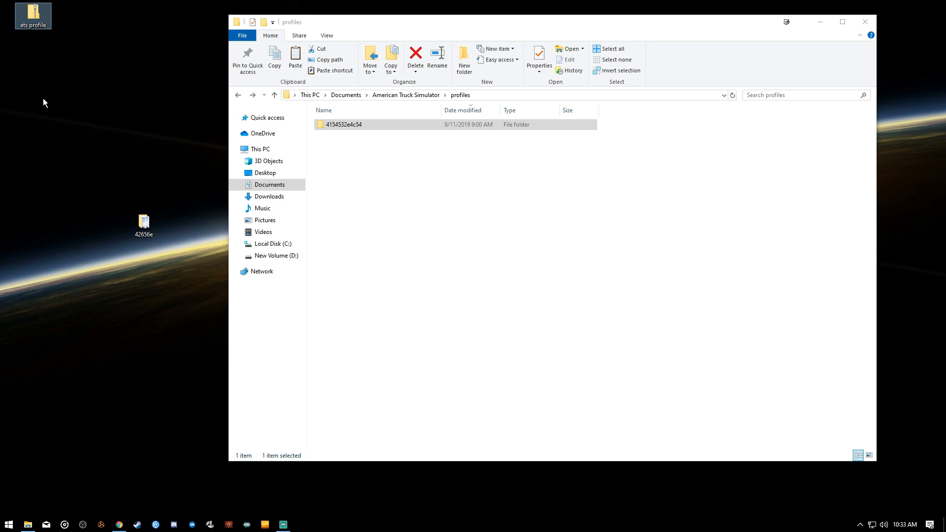
click(33, 13)
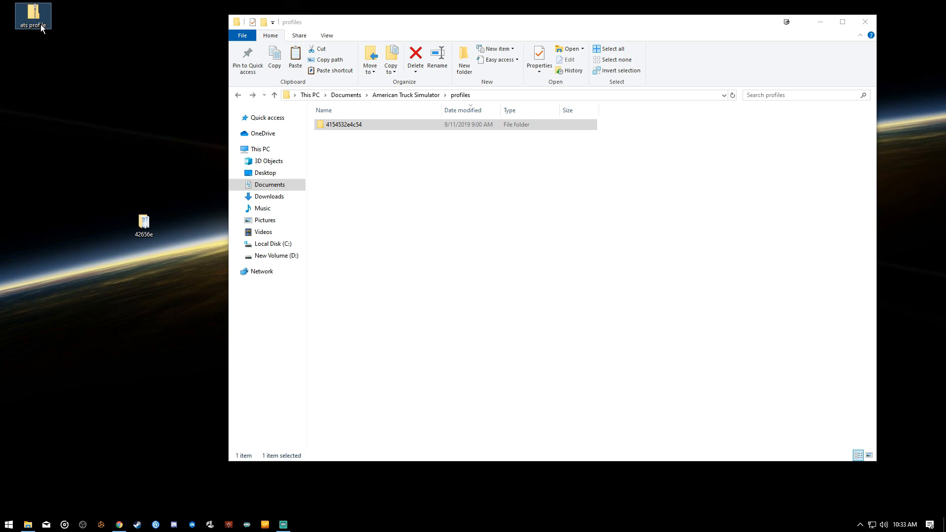
mouse_move(32, 17)
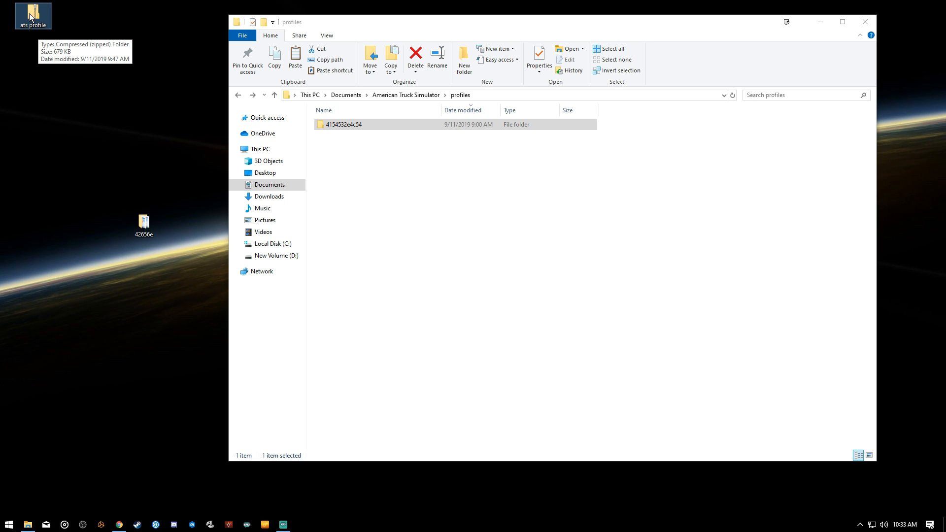
drag(143, 219, 70, 139)
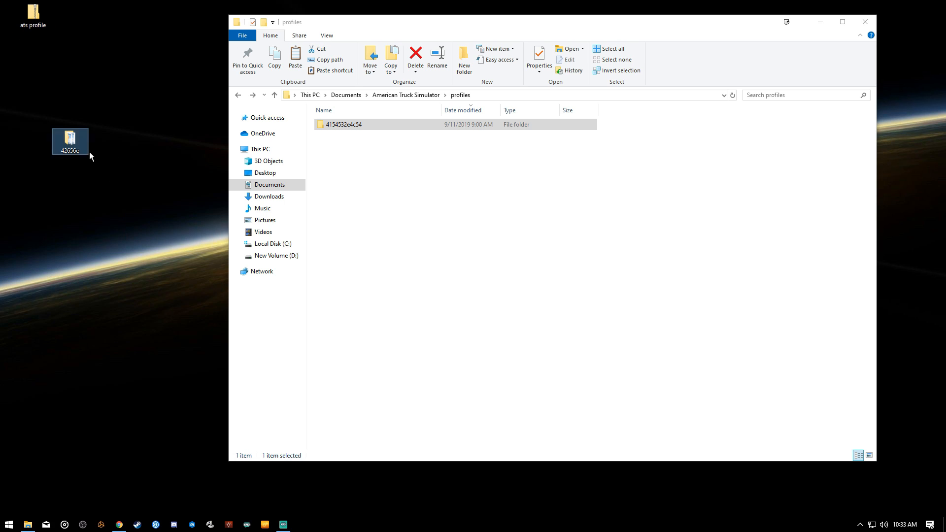
drag(70, 142, 361, 168)
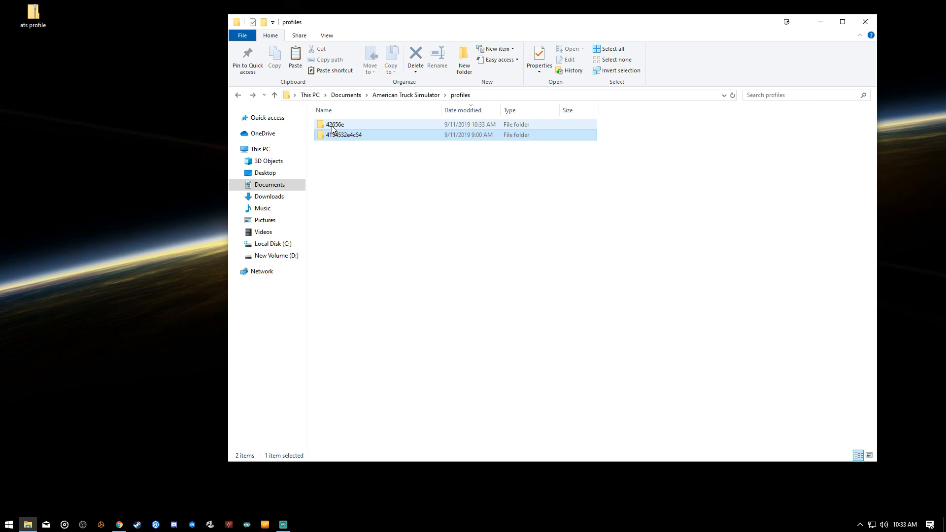
double_click(342, 135)
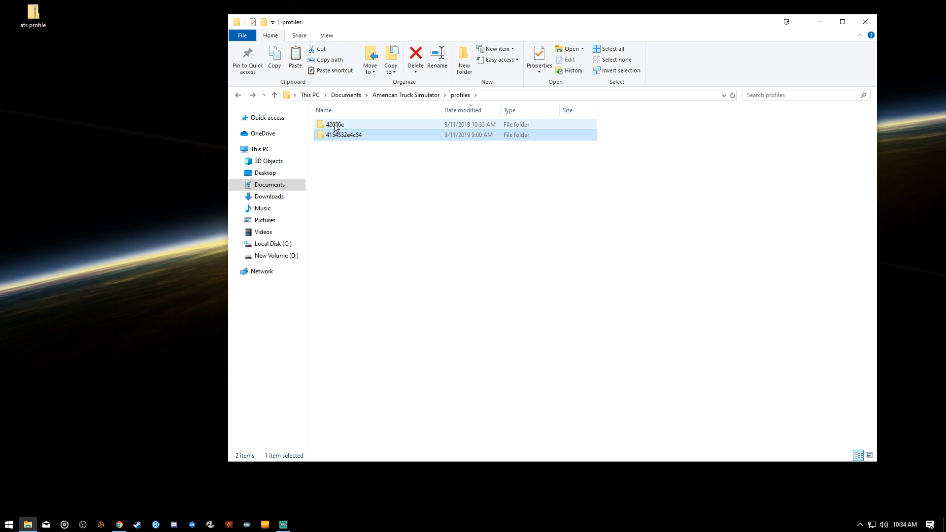
mouse_move(334, 135)
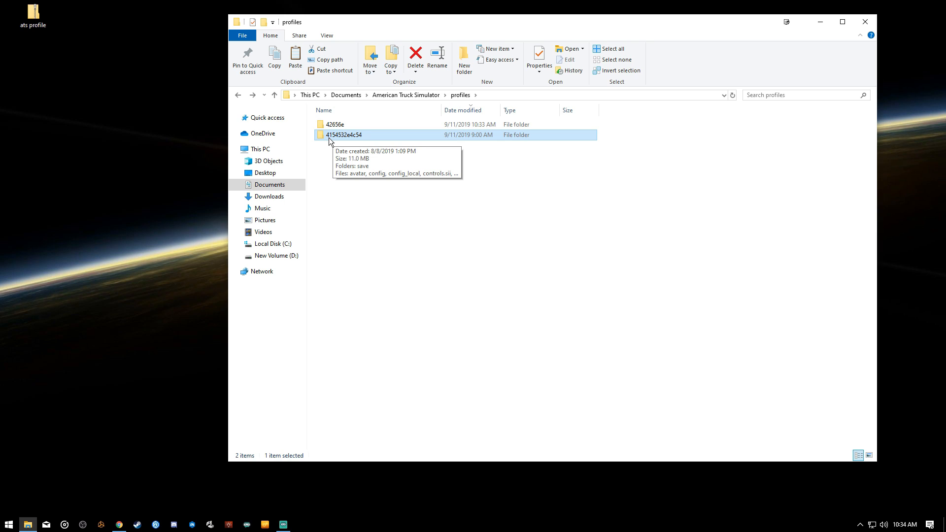
Select avatar through controls.sii in the 4154532e4c54 folder and copy them.
double_click(344, 135)
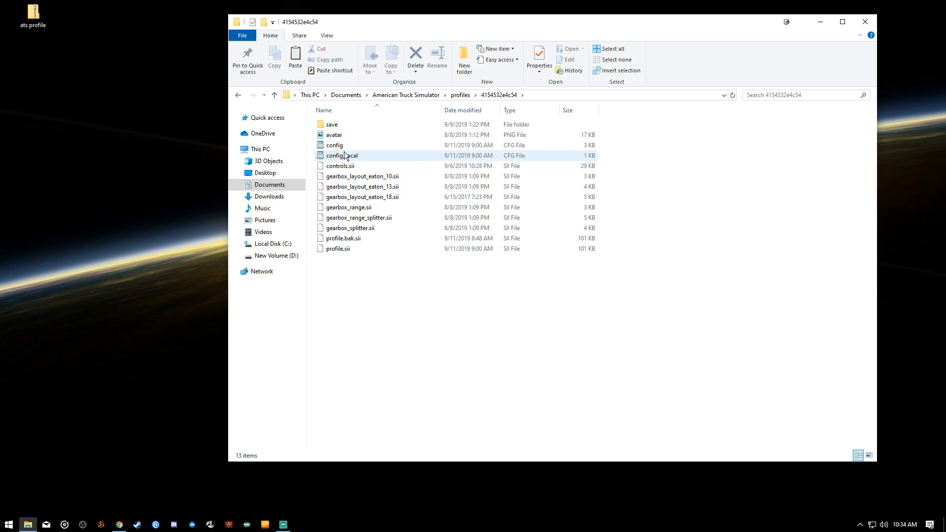
click(334, 135)
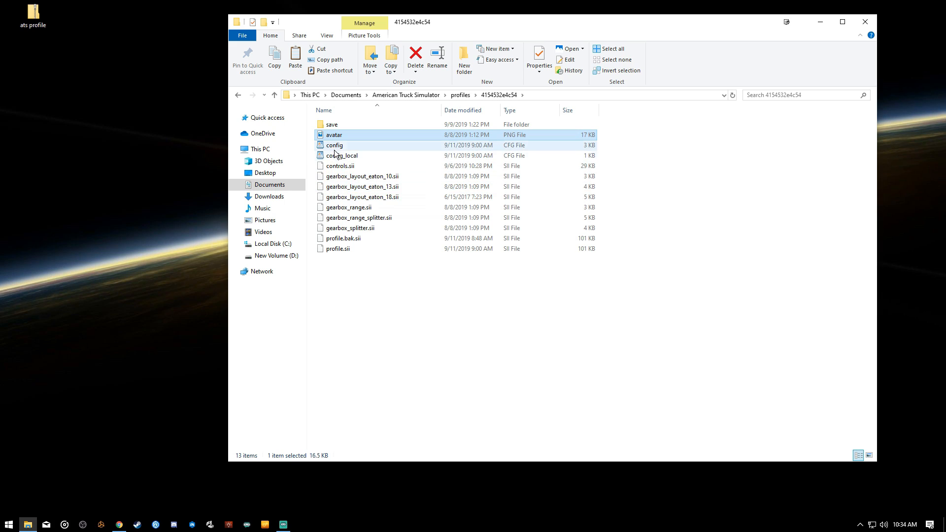
click(339, 165)
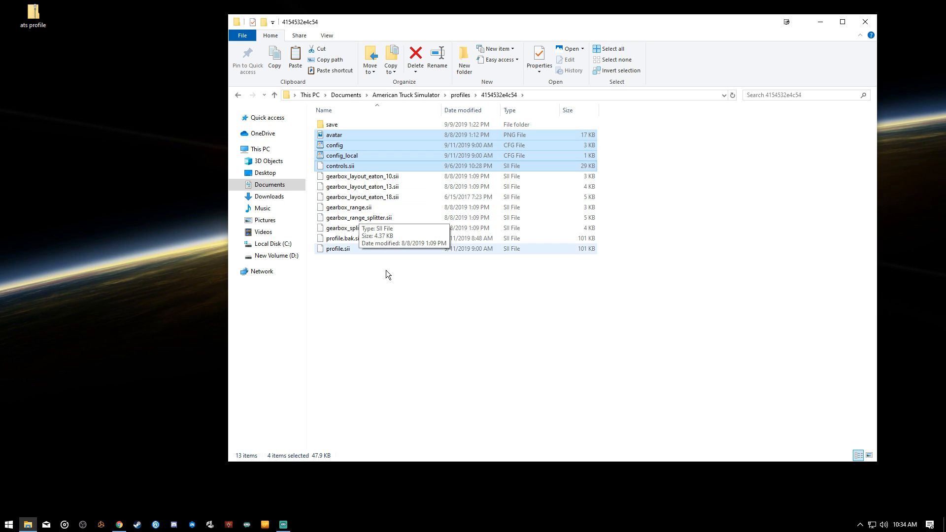
mouse_move(397, 309)
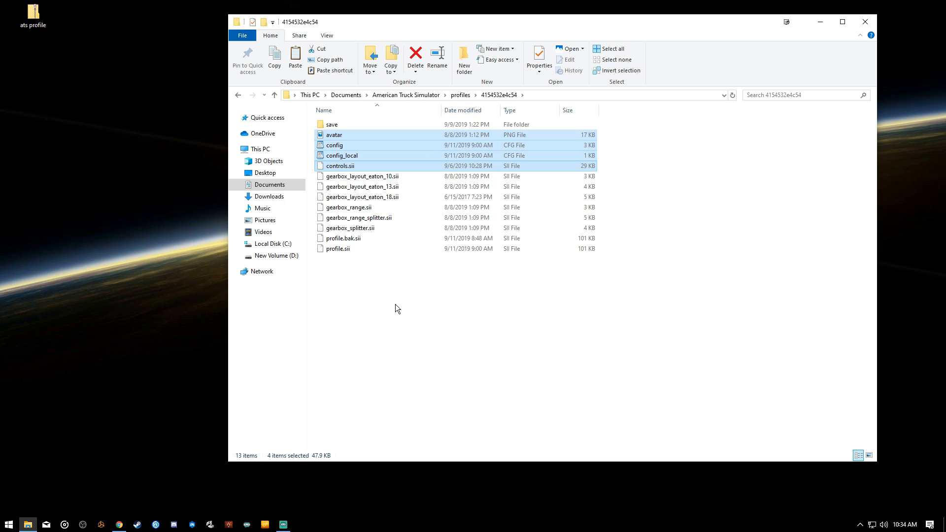
mouse_move(364, 148)
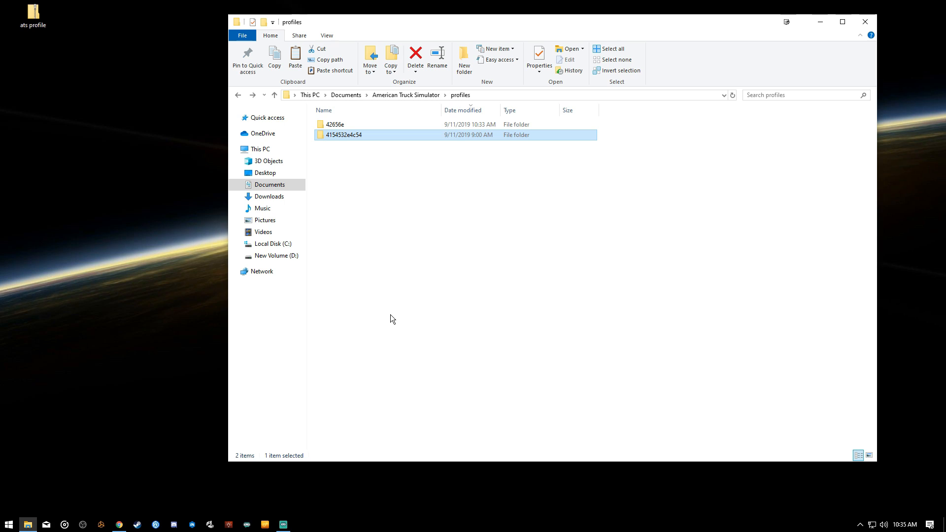
Paste the four files into 42656e, replacing the same-named files in the destination.
double_click(335, 124)
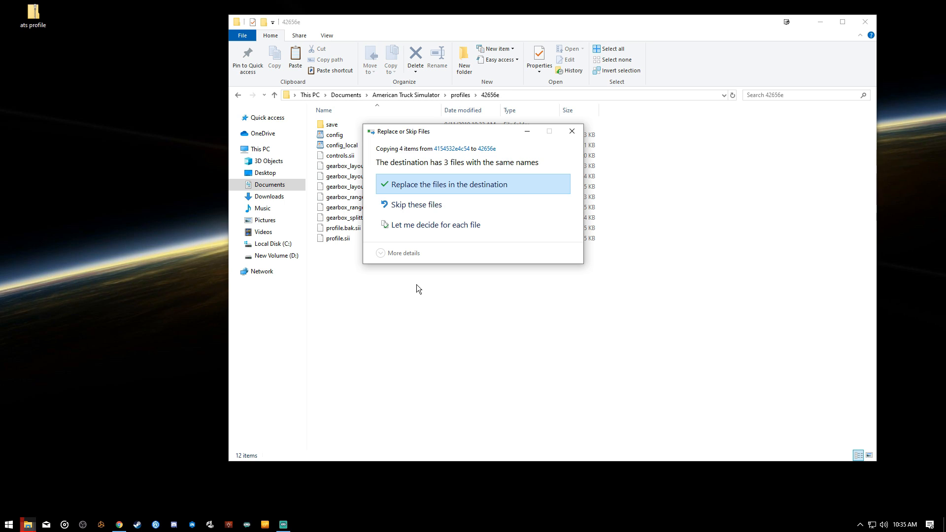
click(449, 184)
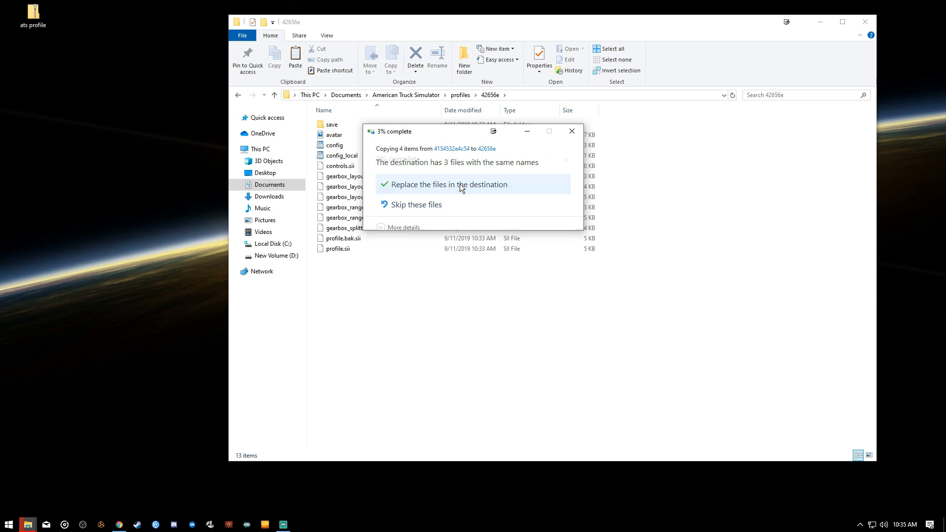
click(449, 184)
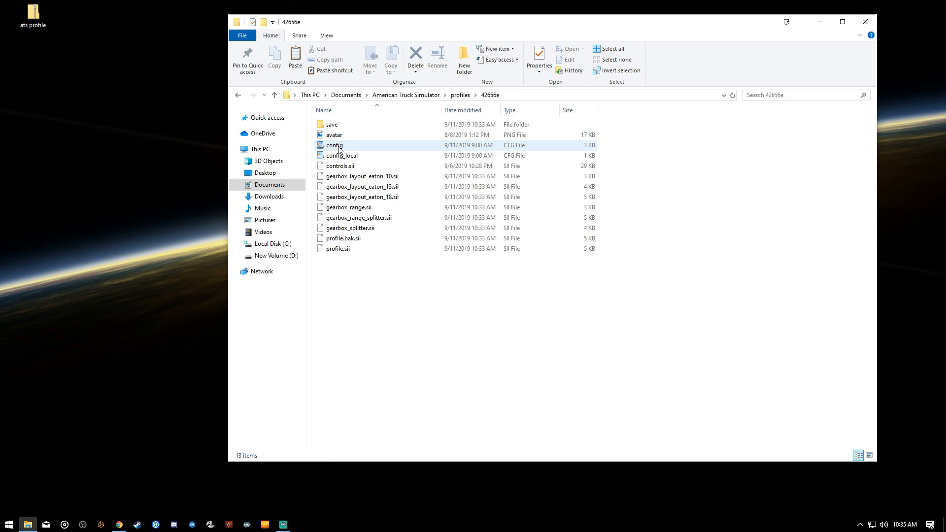
click(481, 321)
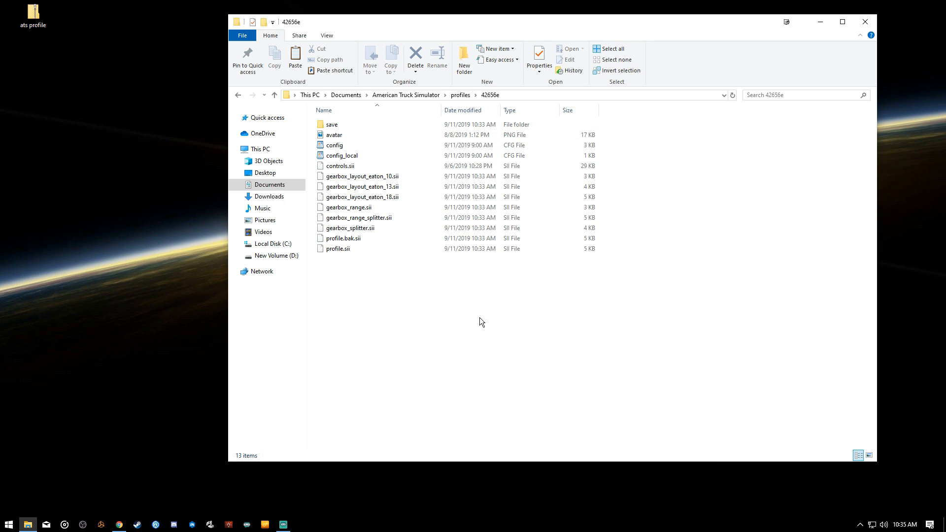
click(273, 94)
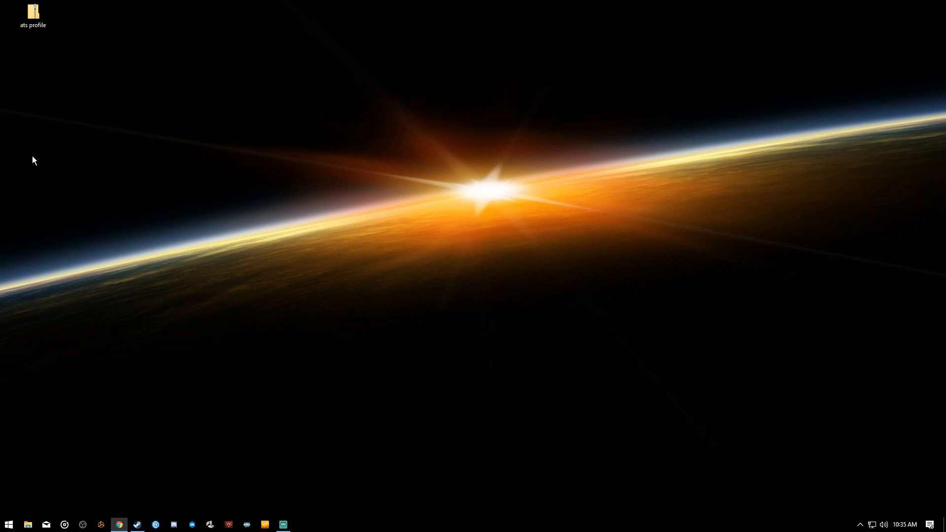
mouse_move(17, 166)
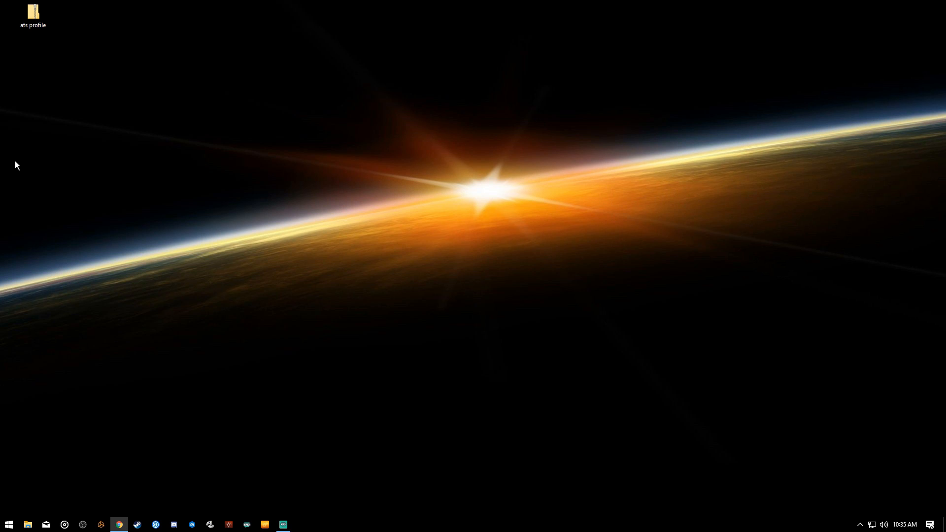
Launch American Truck Simulator from the desktop.
click(119, 524)
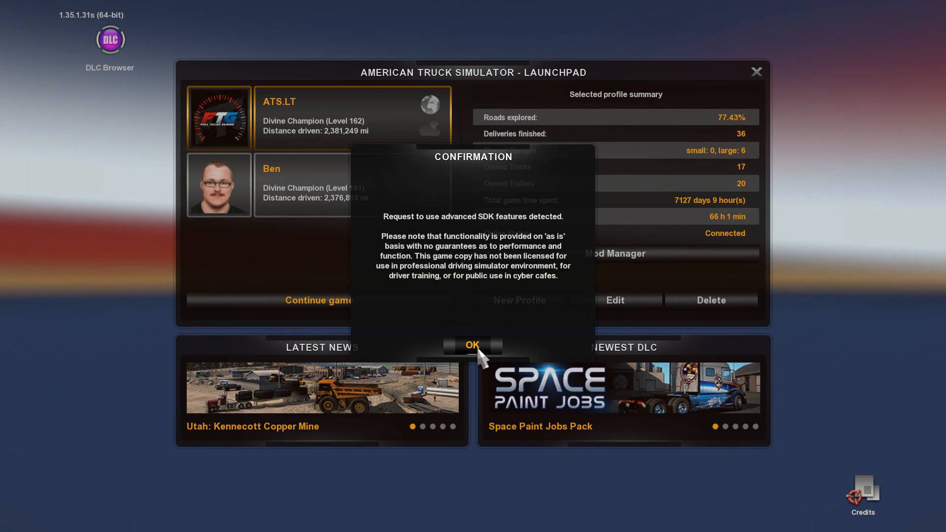
Acknowledge the SDK features warning, glance at the Mod Manager and return to the launchpad.
click(471, 344)
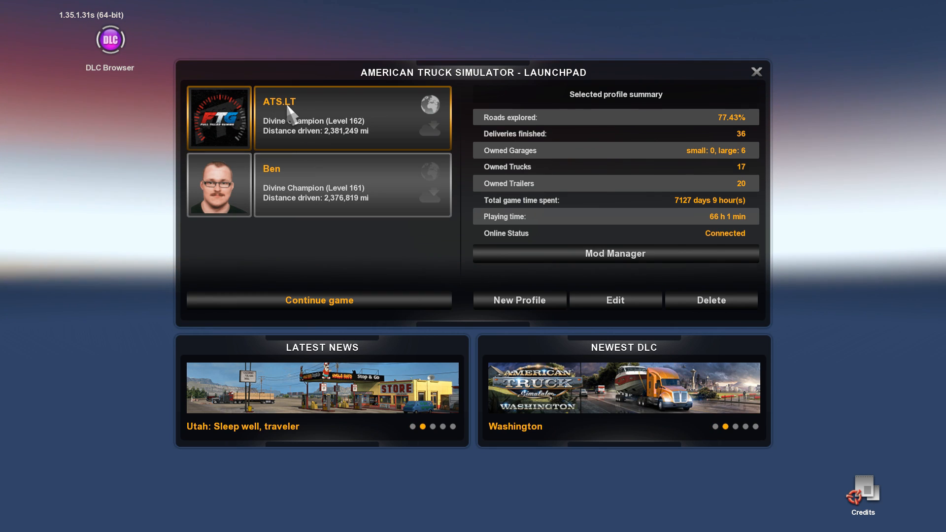
mouse_move(523, 291)
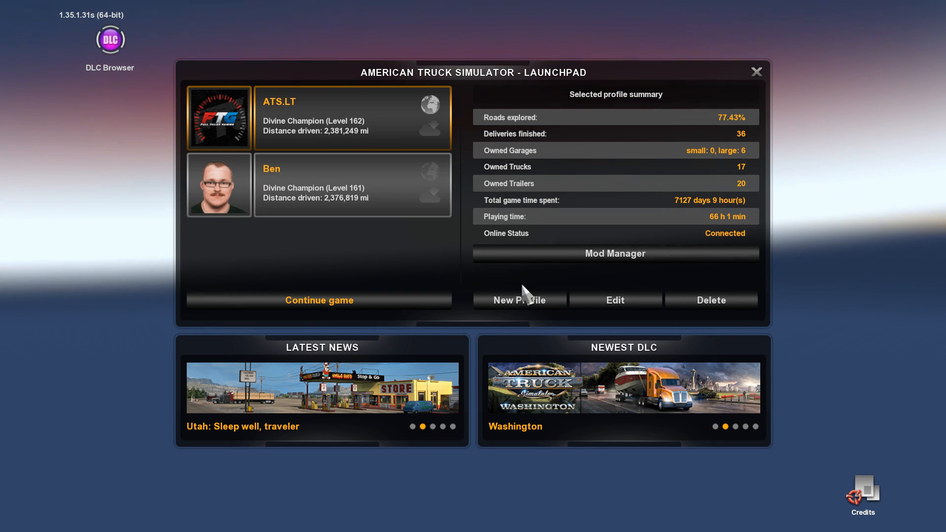
click(614, 253)
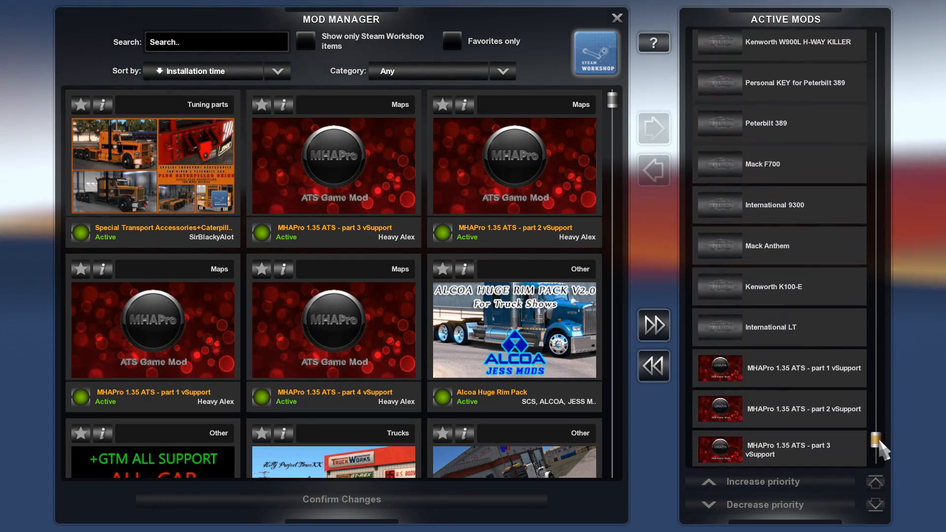
click(616, 17)
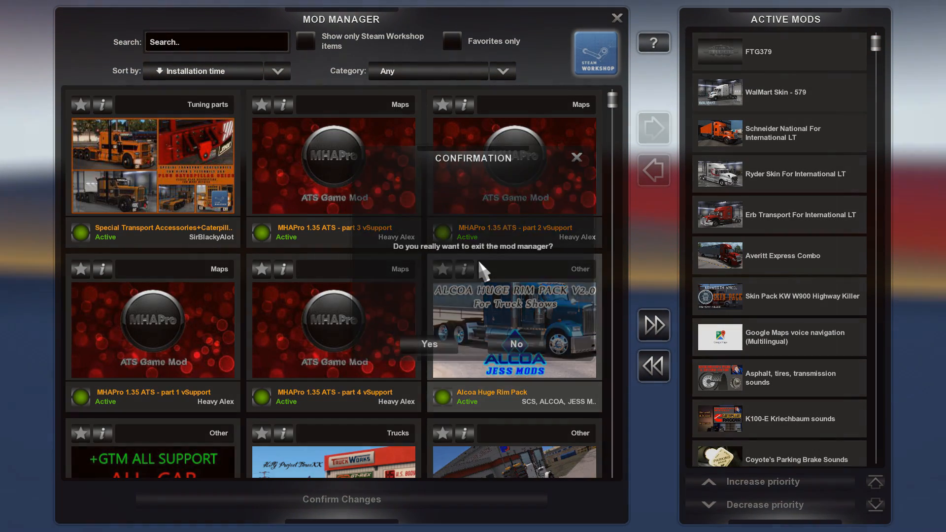
click(428, 344)
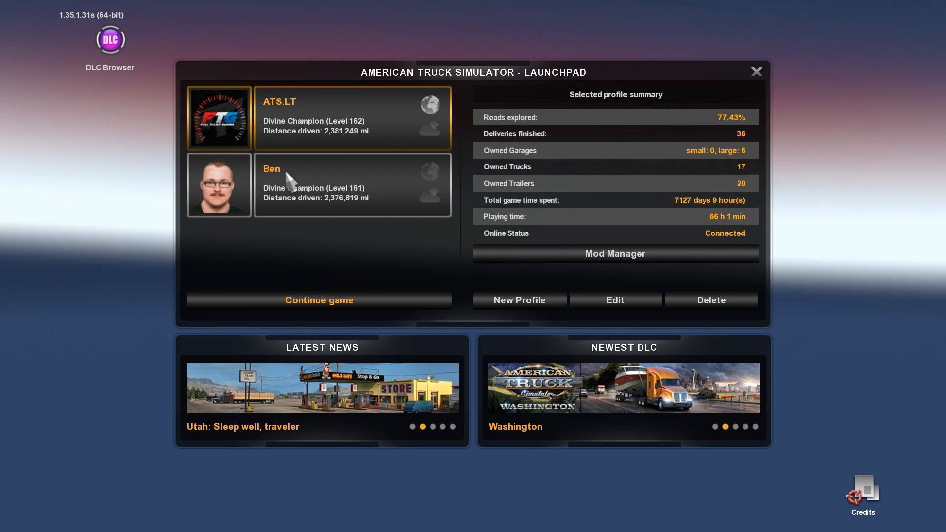
Choose the Ben profile card on the launchpad.
click(352, 185)
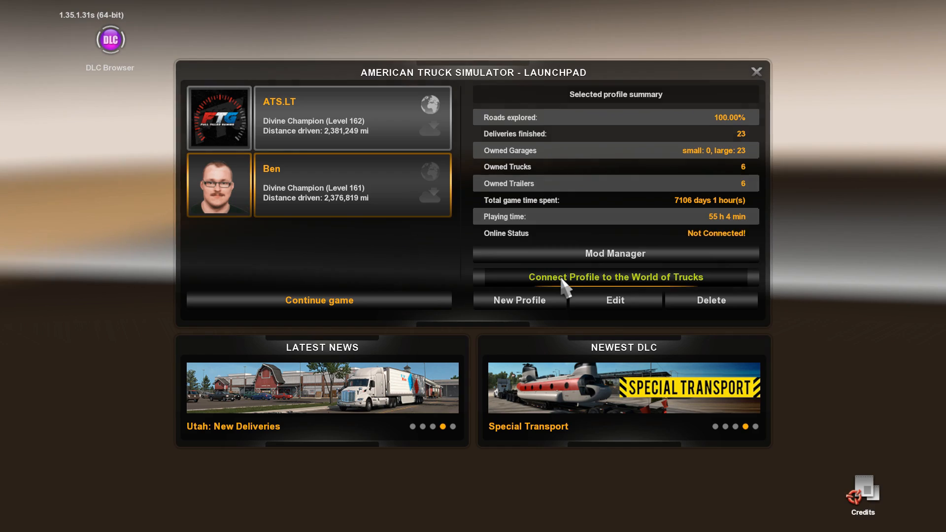
click(615, 277)
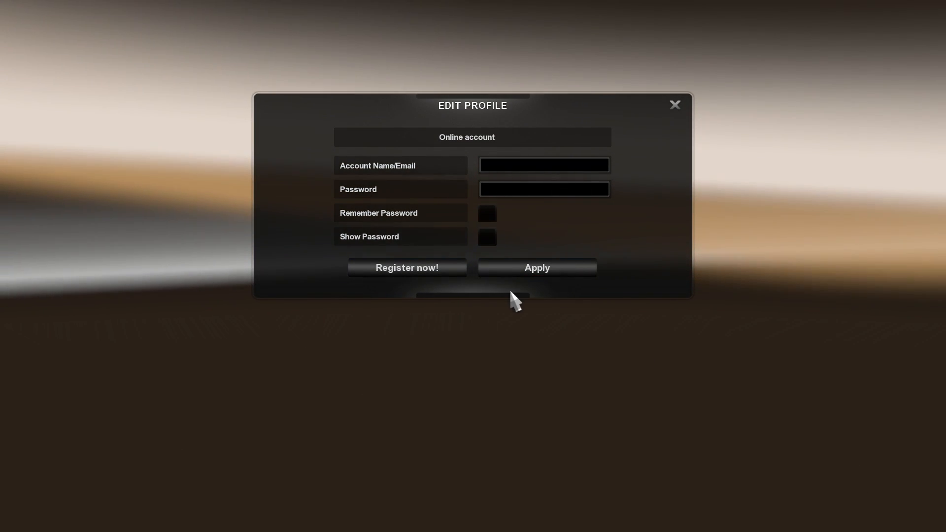
click(673, 105)
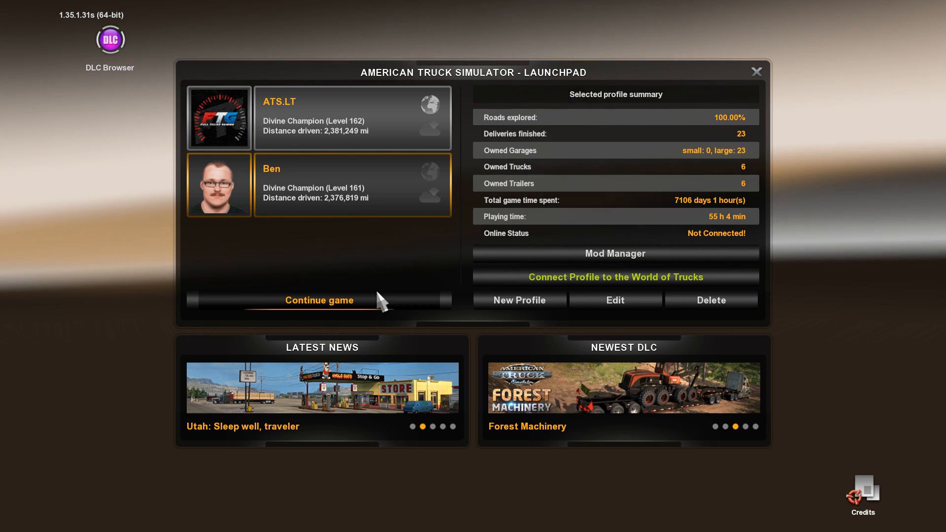
Review the mods used by the Ben profile in Mod Manager and exit it.
click(614, 253)
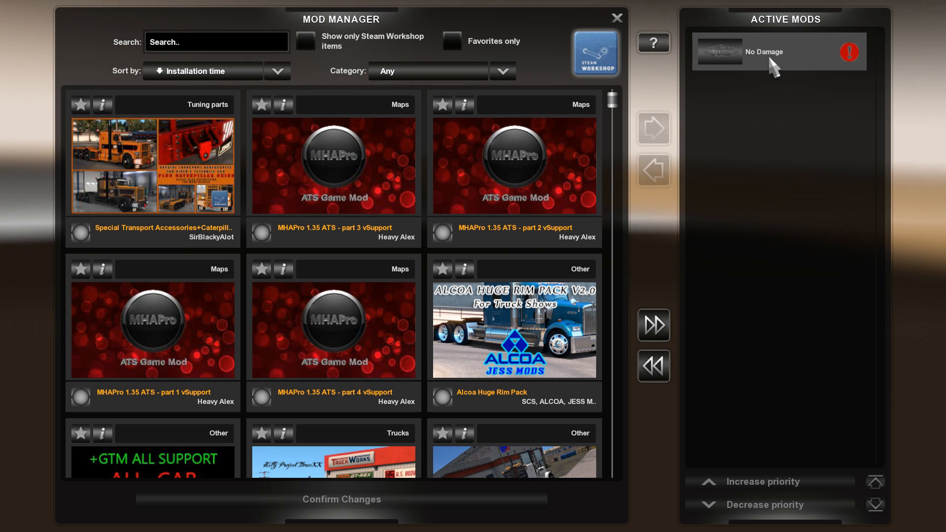
click(616, 18)
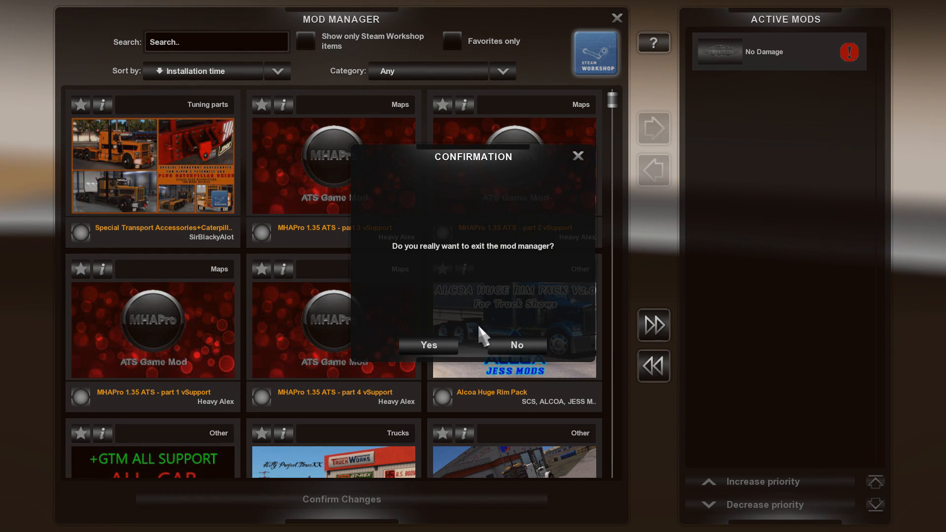
mouse_move(429, 344)
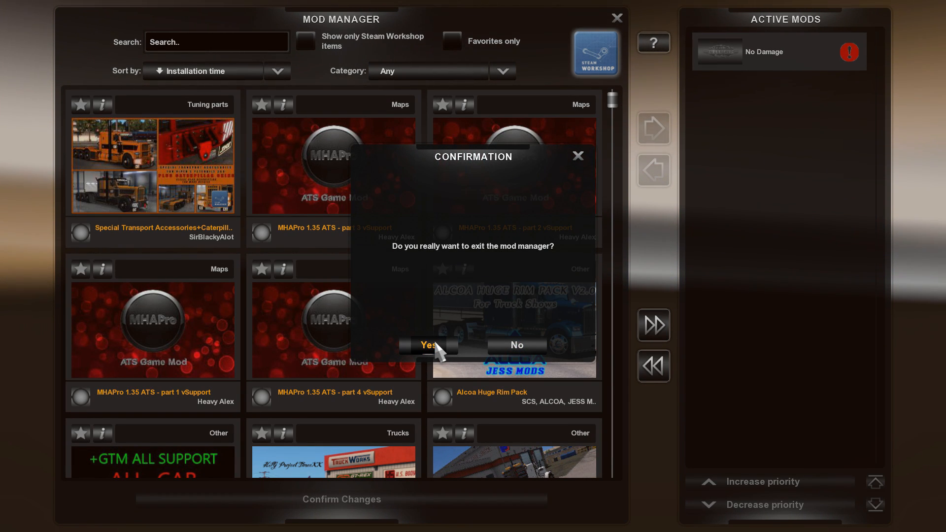
click(428, 345)
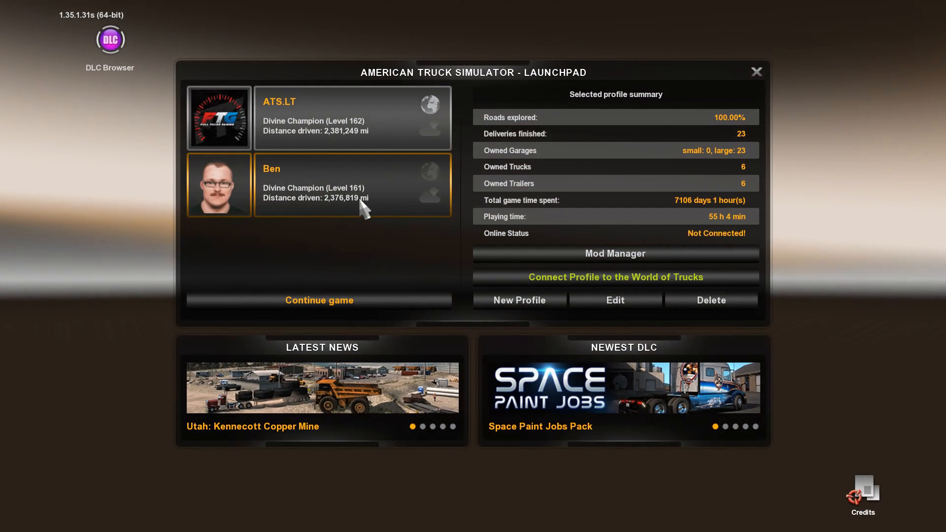
Load Ben's latest save and continue past the Missing Dependencies list.
click(318, 300)
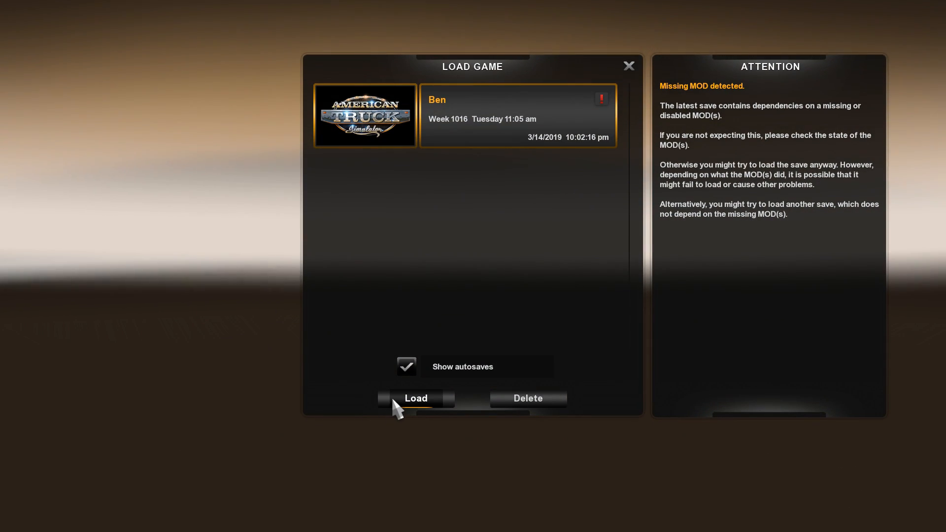
click(415, 398)
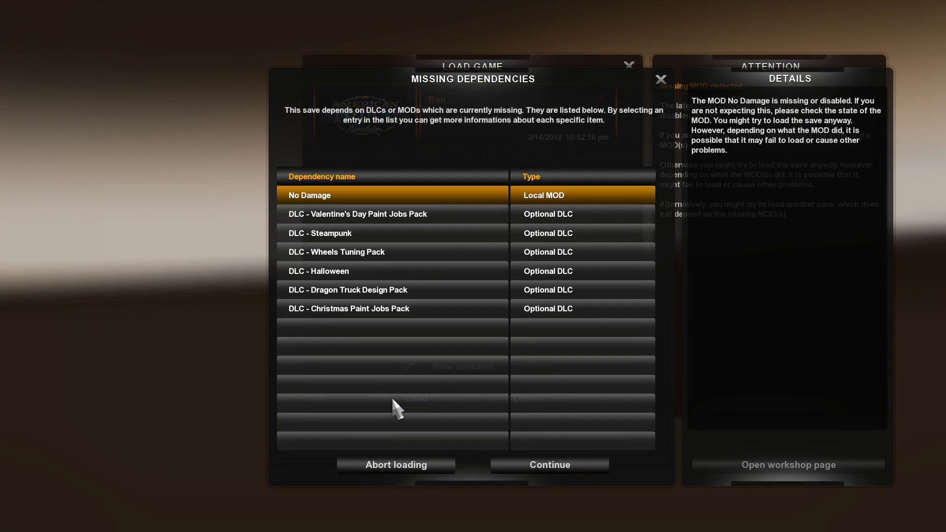
mouse_move(345, 316)
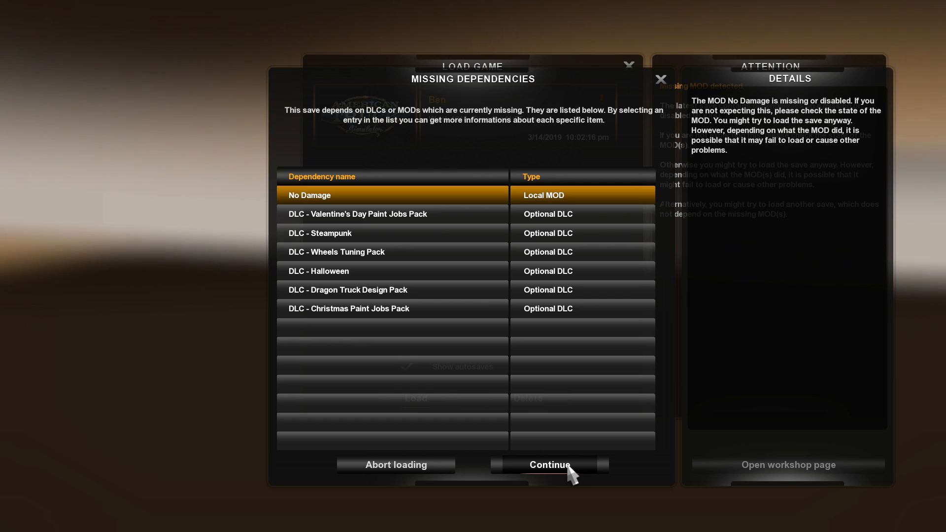
click(549, 463)
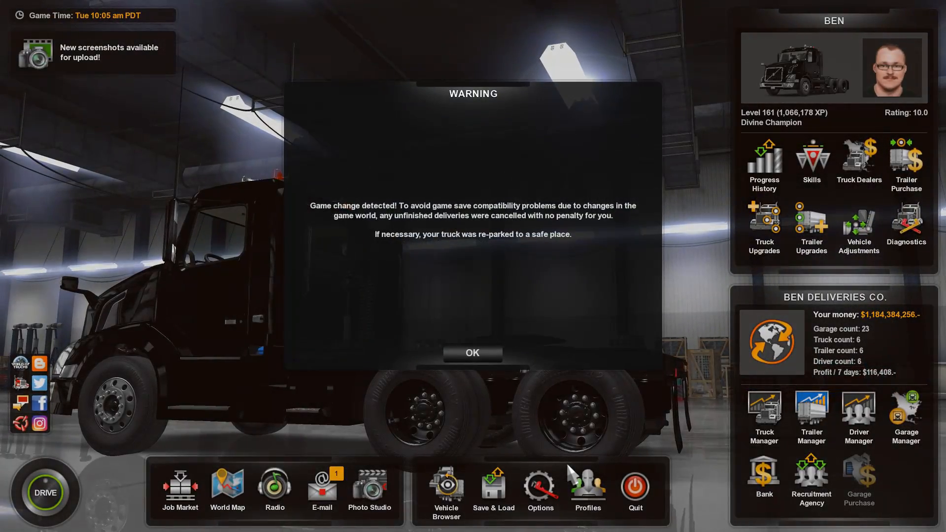
Dismiss the game-change and Missing Controllers warnings and enter Options.
click(472, 352)
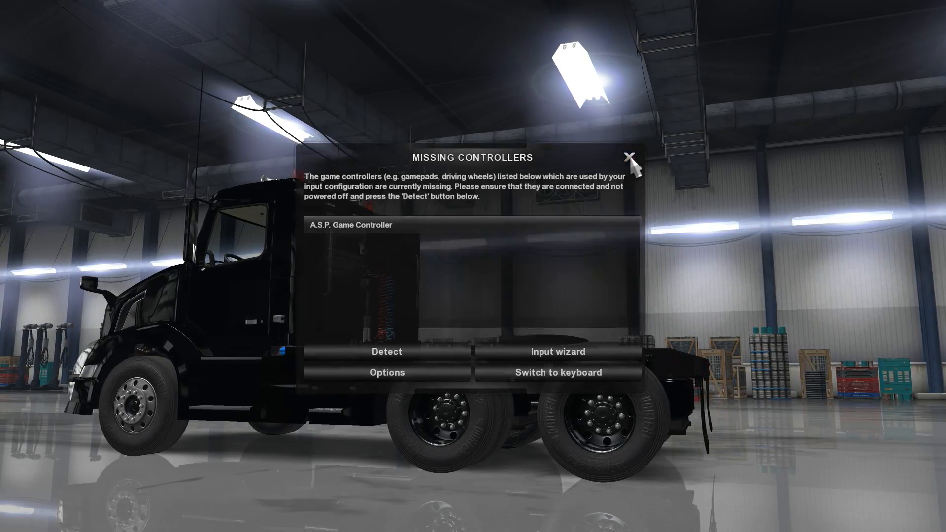
click(630, 155)
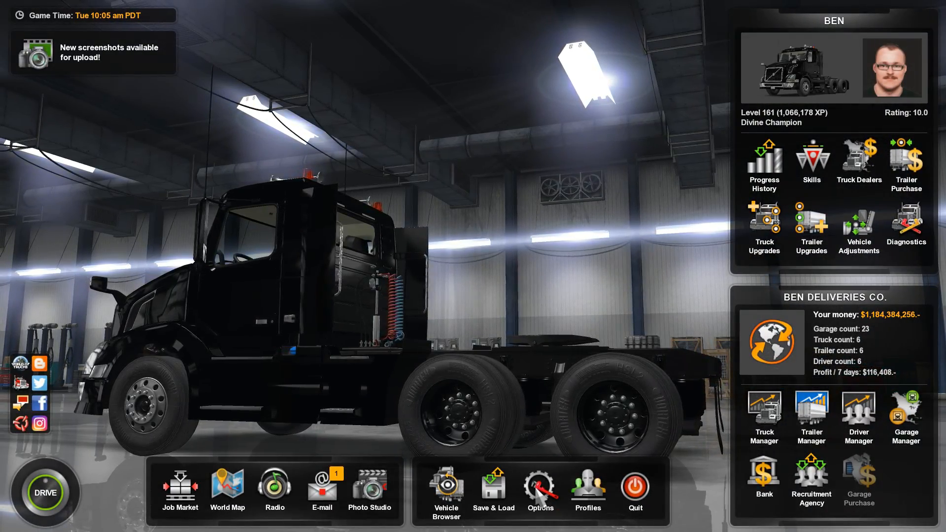
click(539, 488)
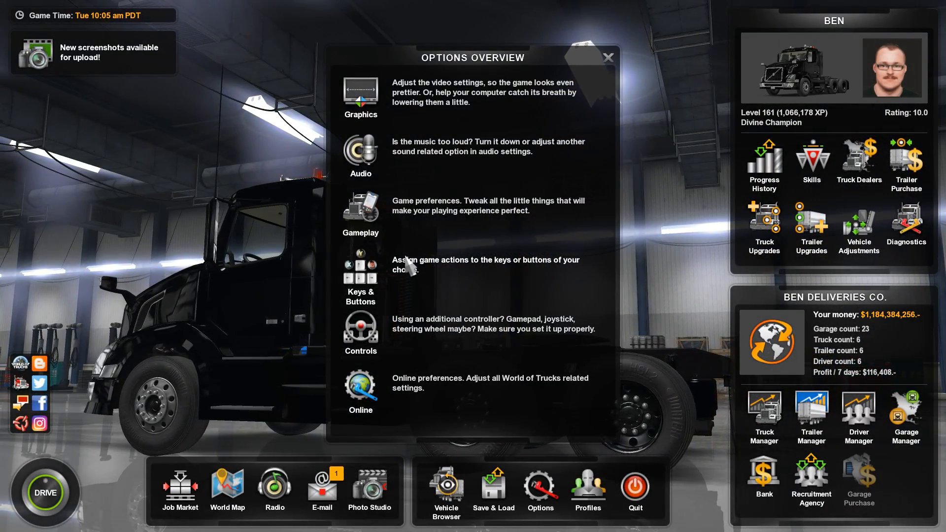
Browse the Keys & Buttons bindings to confirm they carried over, then go to Gameplay.
click(607, 57)
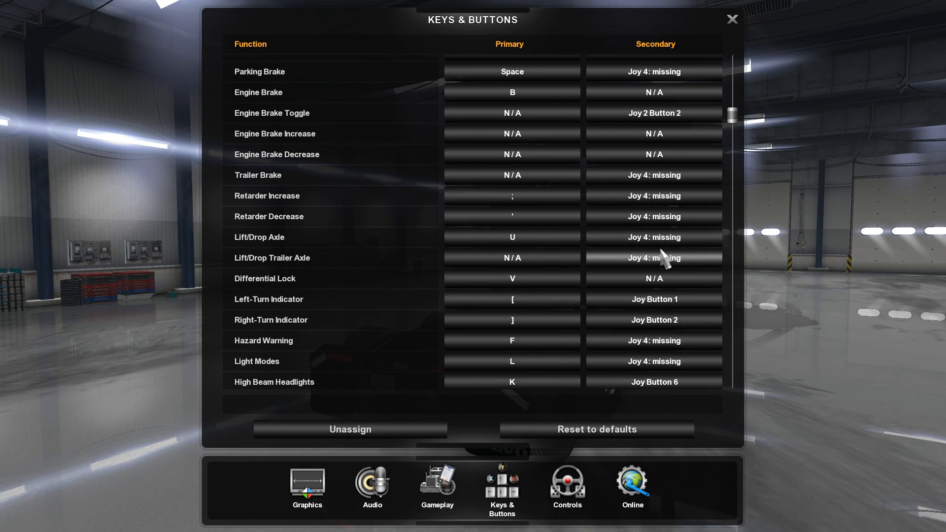
scroll(down, 3)
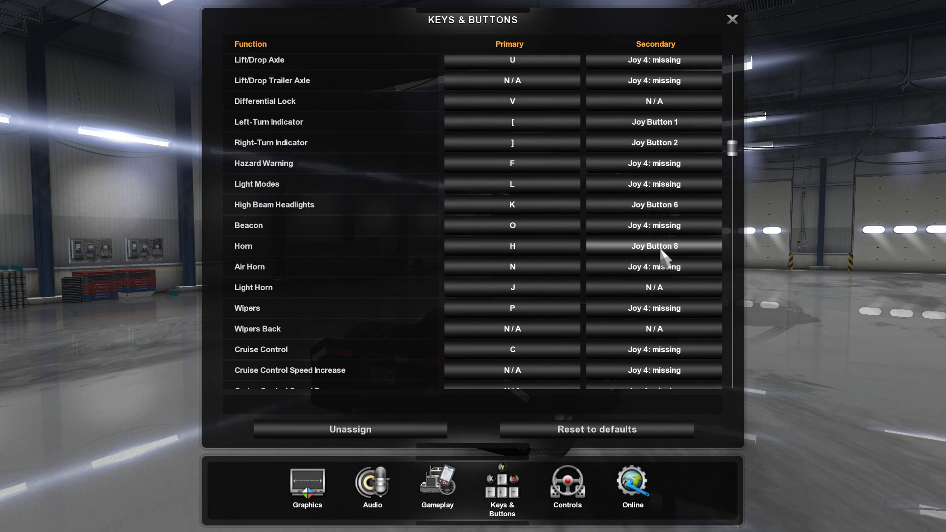
scroll(down, 3)
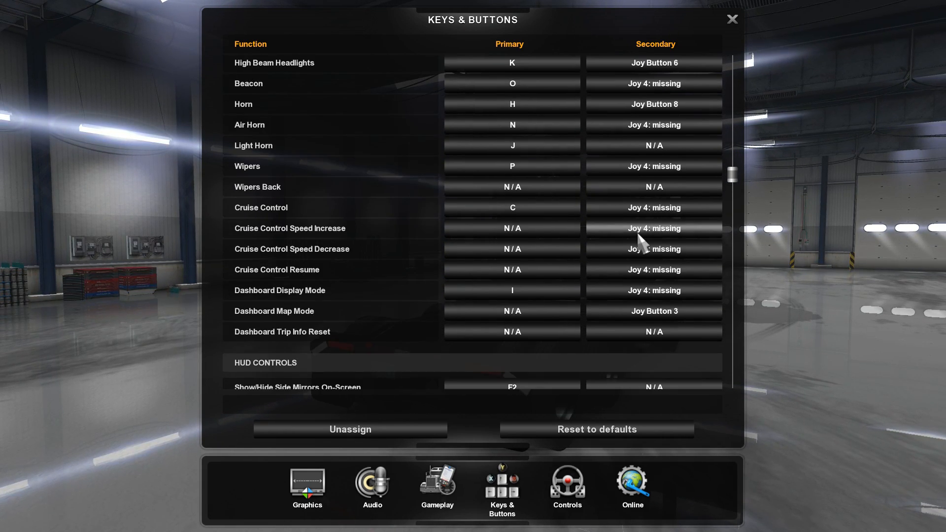
scroll(down, 3)
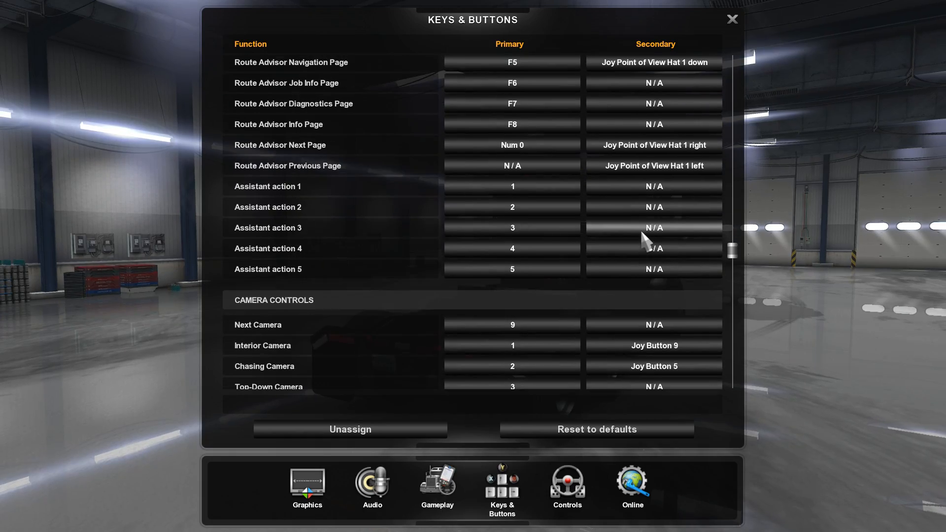
scroll(down, 3)
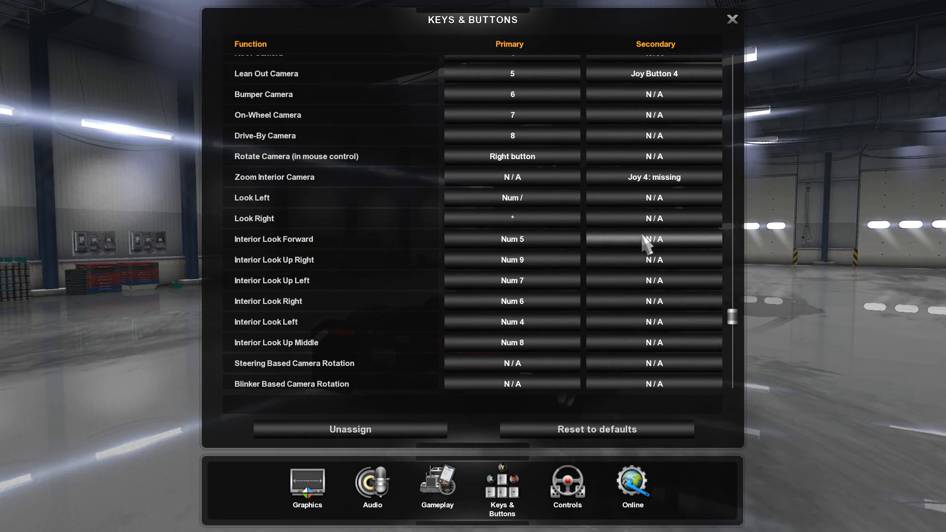
click(731, 19)
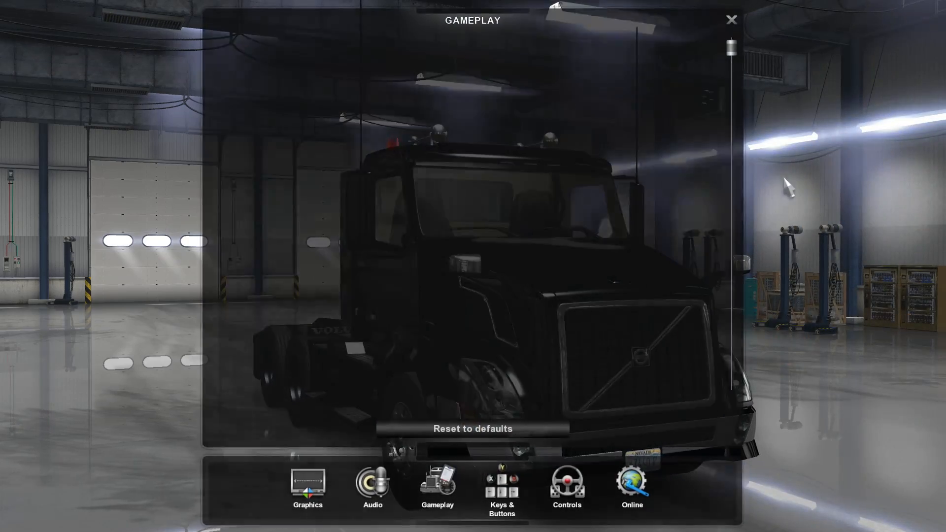
Review the Gameplay options for preserved truck and regional preferences, then leave Options for the world map.
click(436, 486)
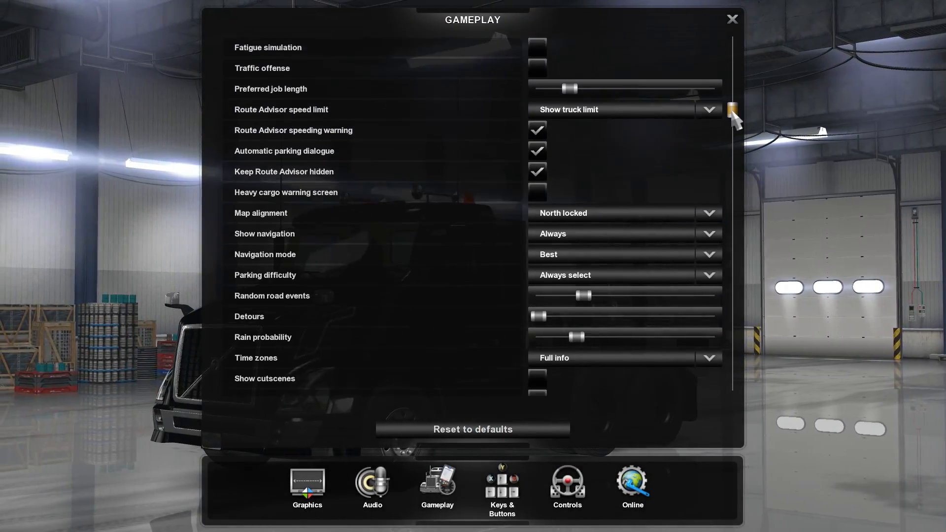
scroll(down, 3)
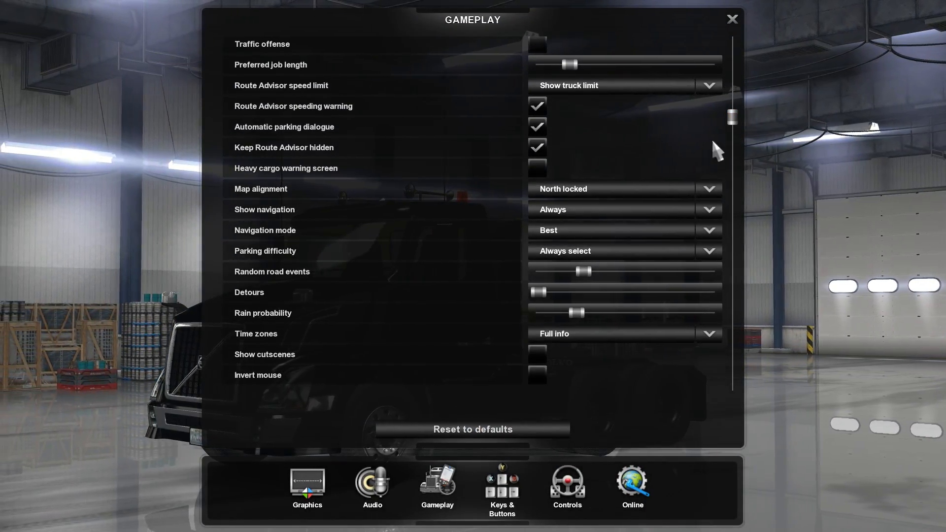
scroll(down, 3)
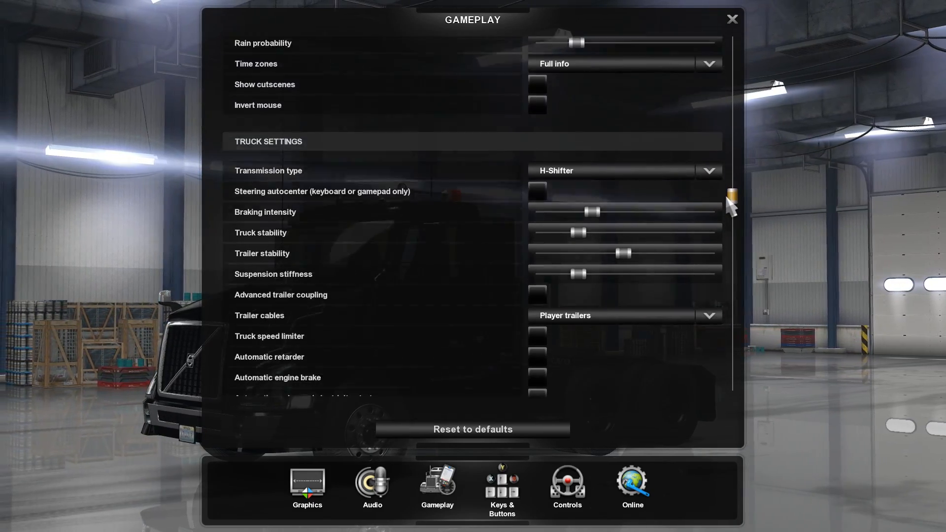
scroll(down, 3)
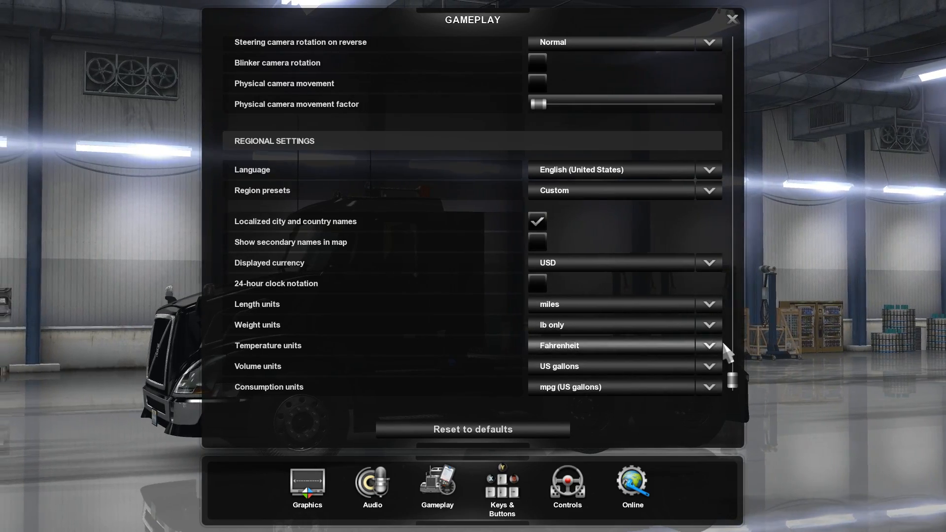
click(732, 18)
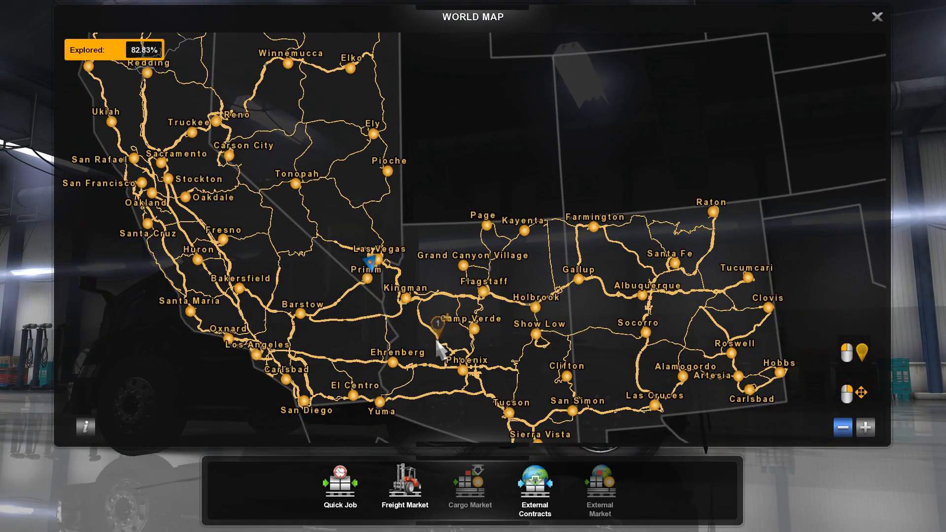
Switch from the world map to Garage Manager's map view of the 23 owned garages.
drag(440, 346, 413, 202)
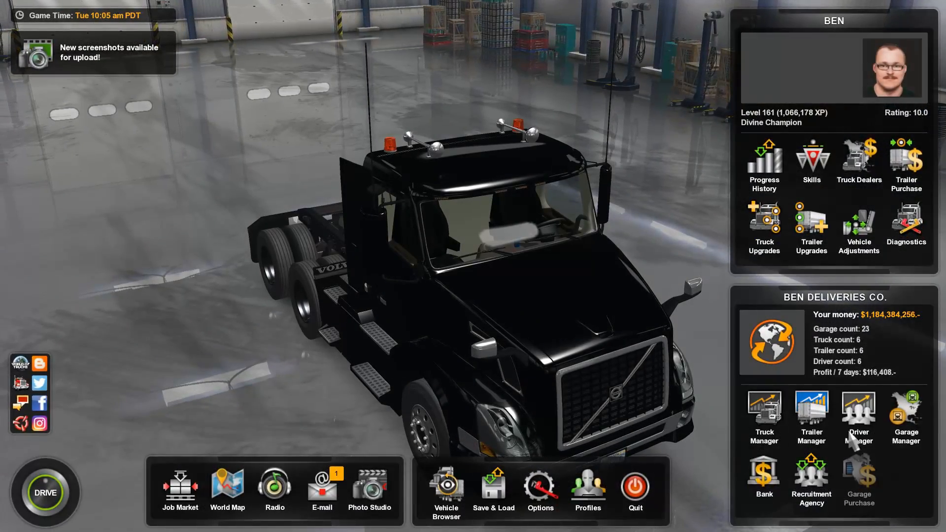
click(905, 419)
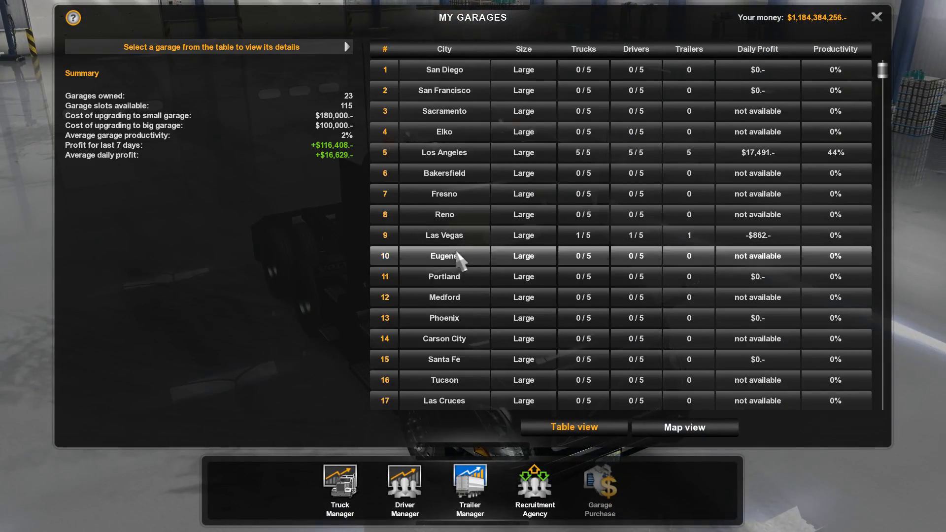
click(684, 427)
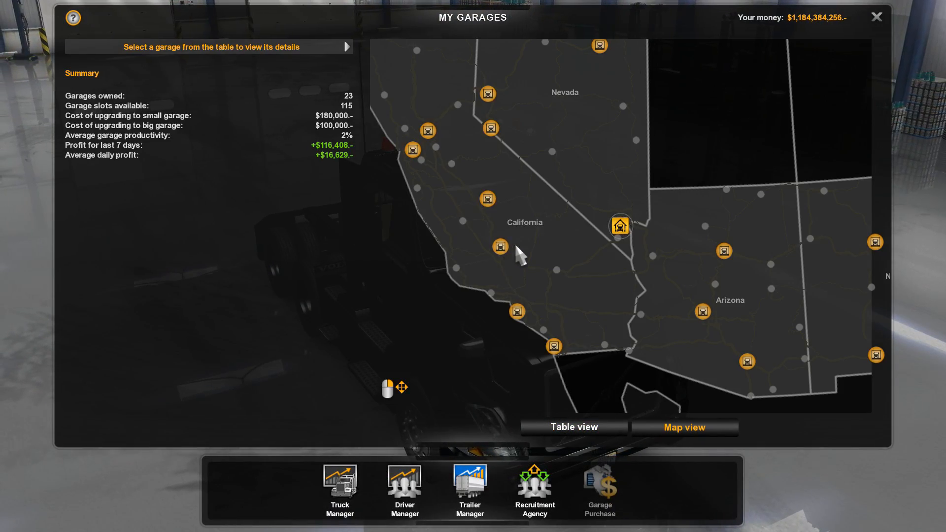
Pan the garage map across Arizona, New Mexico, Oregon and Washington.
drag(519, 252, 444, 111)
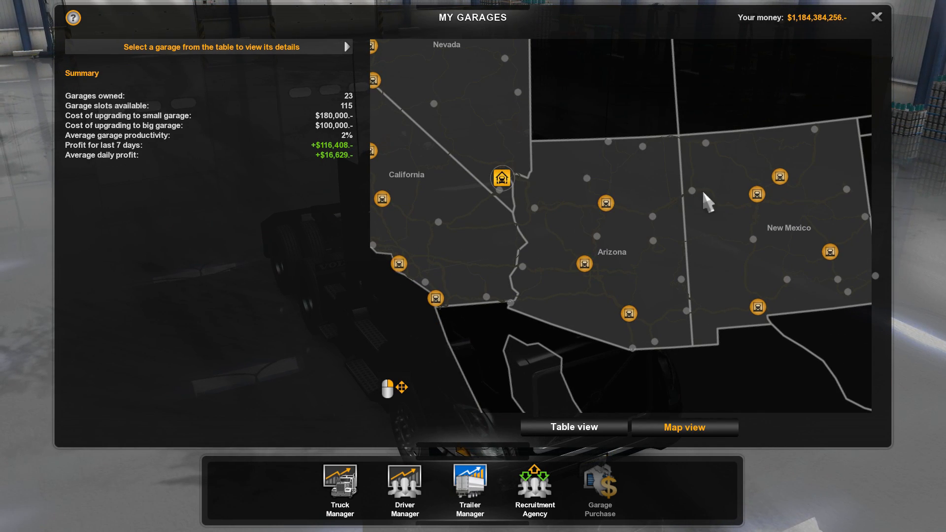
mouse_move(564, 265)
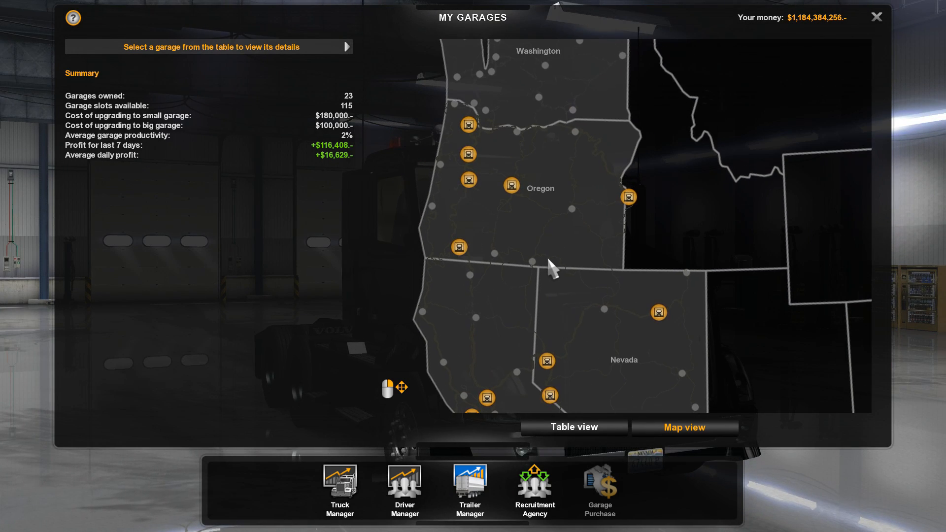
drag(552, 265, 497, 127)
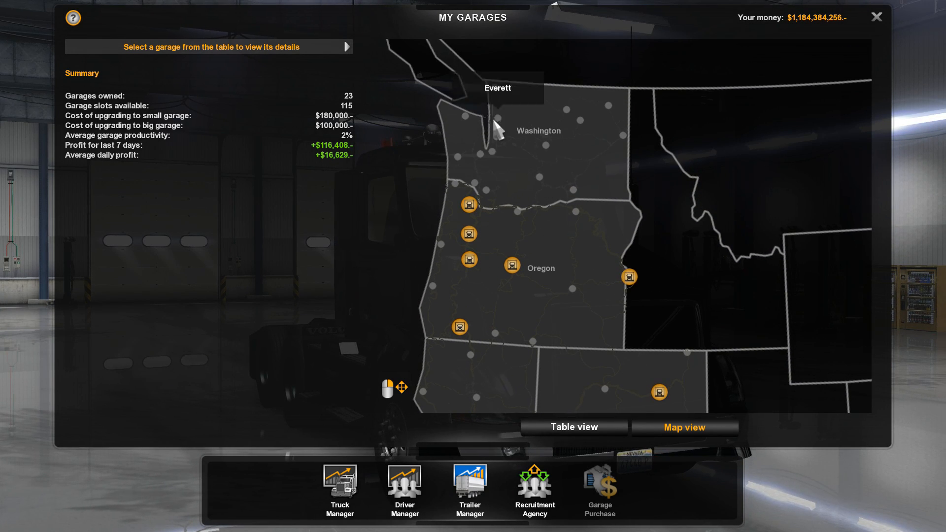
mouse_move(594, 319)
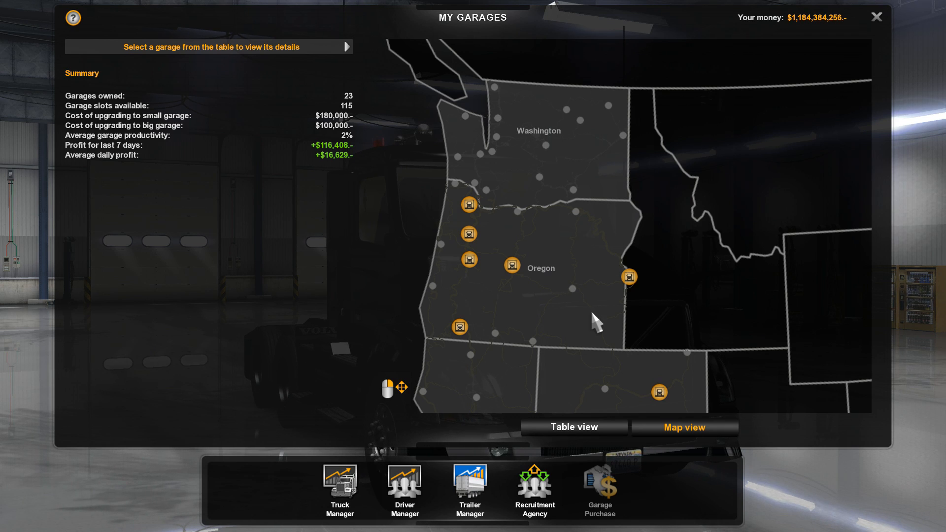